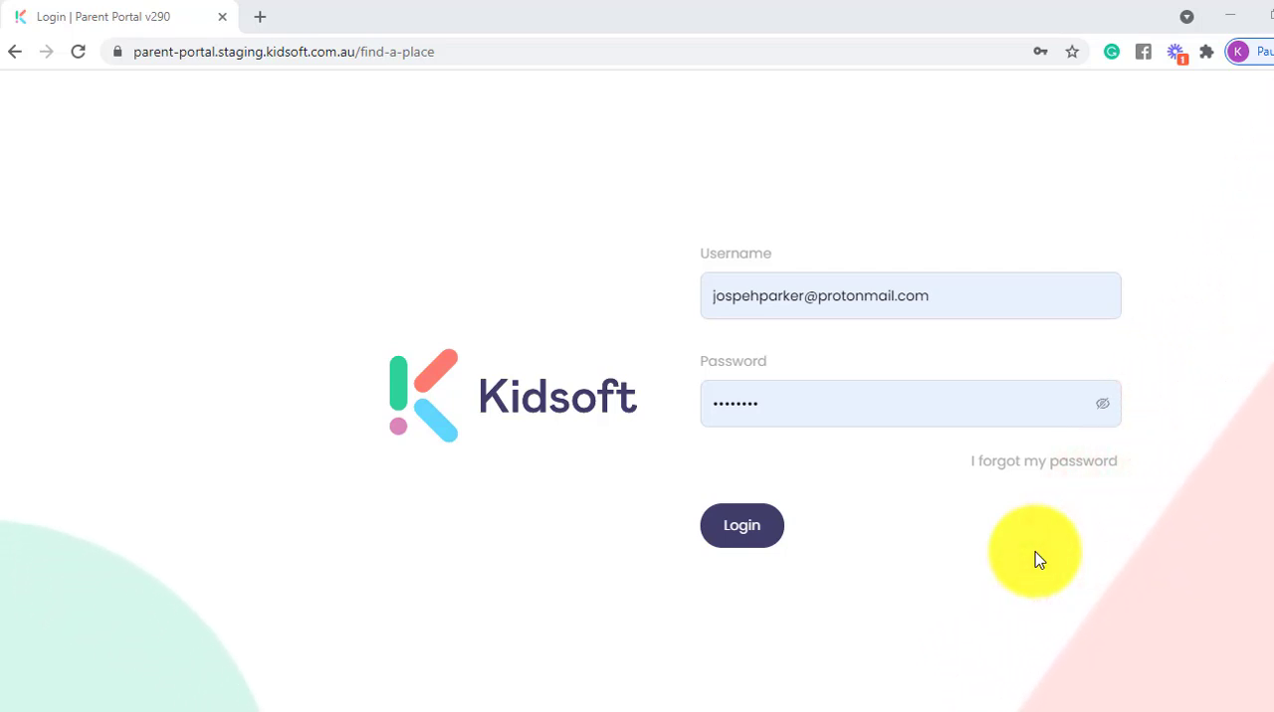
mouse_move(927, 530)
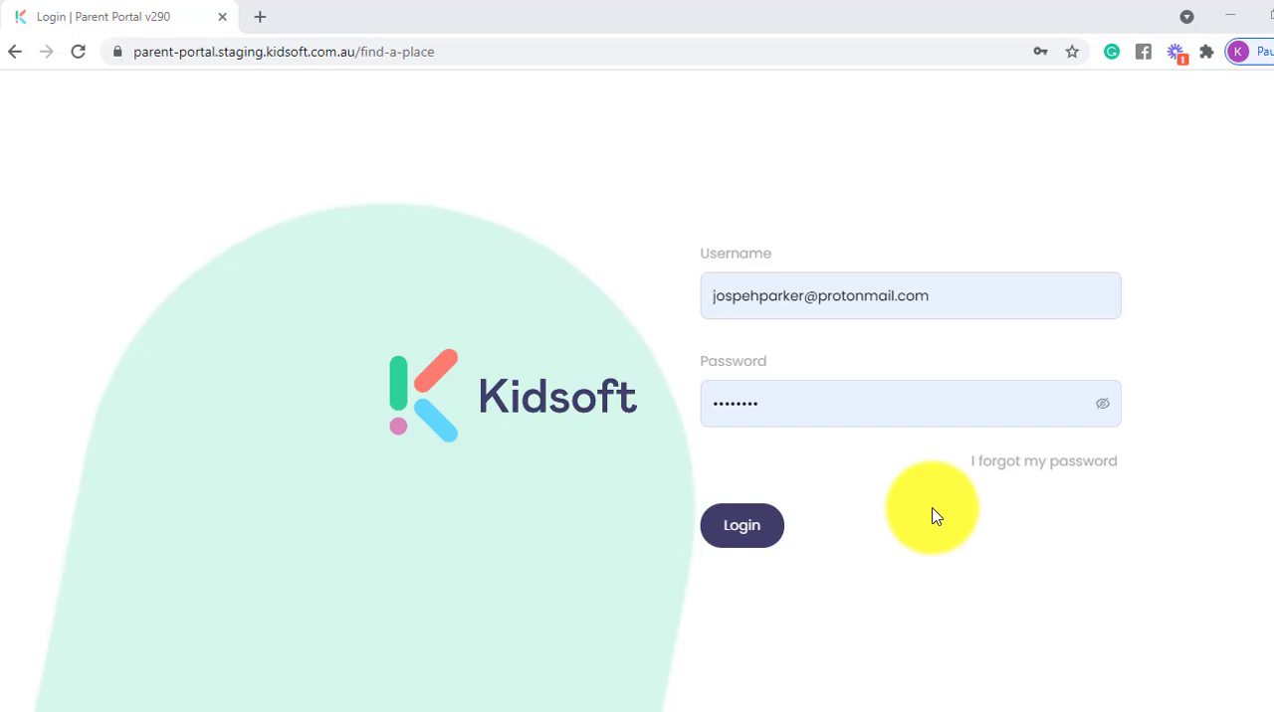
- Submit the prefilled username and password to log in to the parent account
left_click(741, 525)
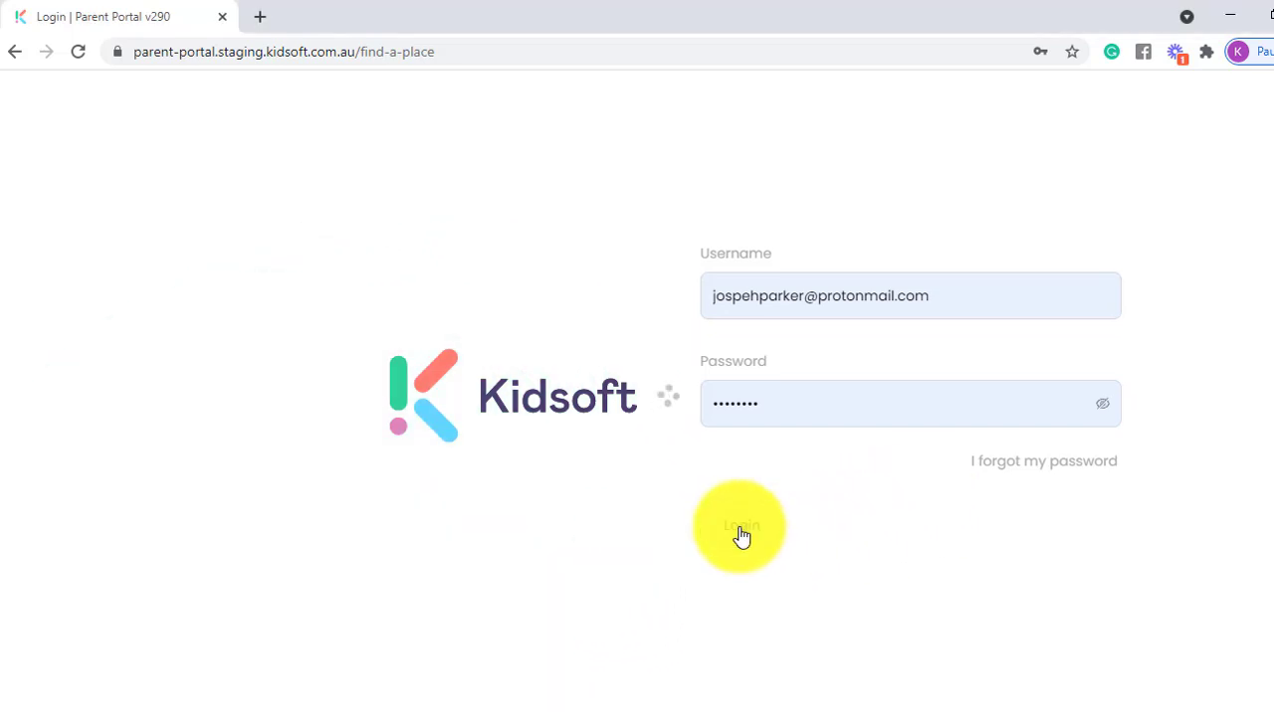
- Scroll the Home dashboard past Account Balance and Upcoming Bookings to the message cards
left_click(739, 526)
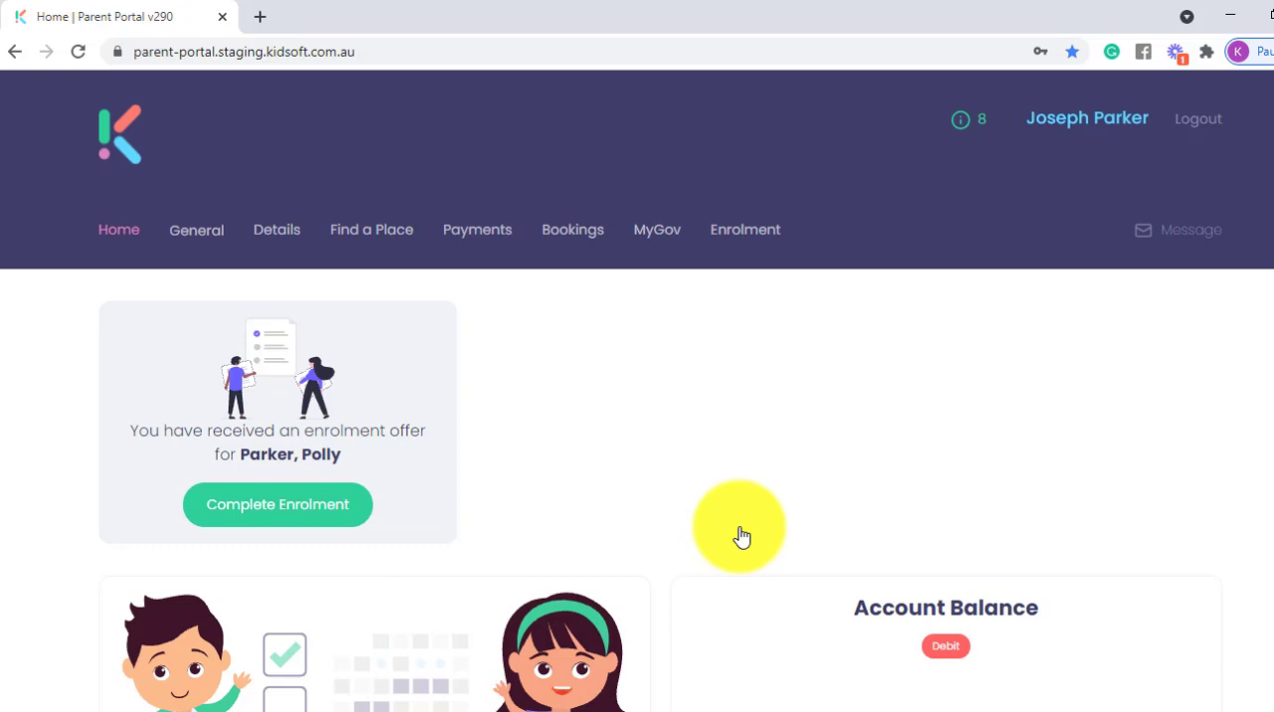
mouse_move(474, 391)
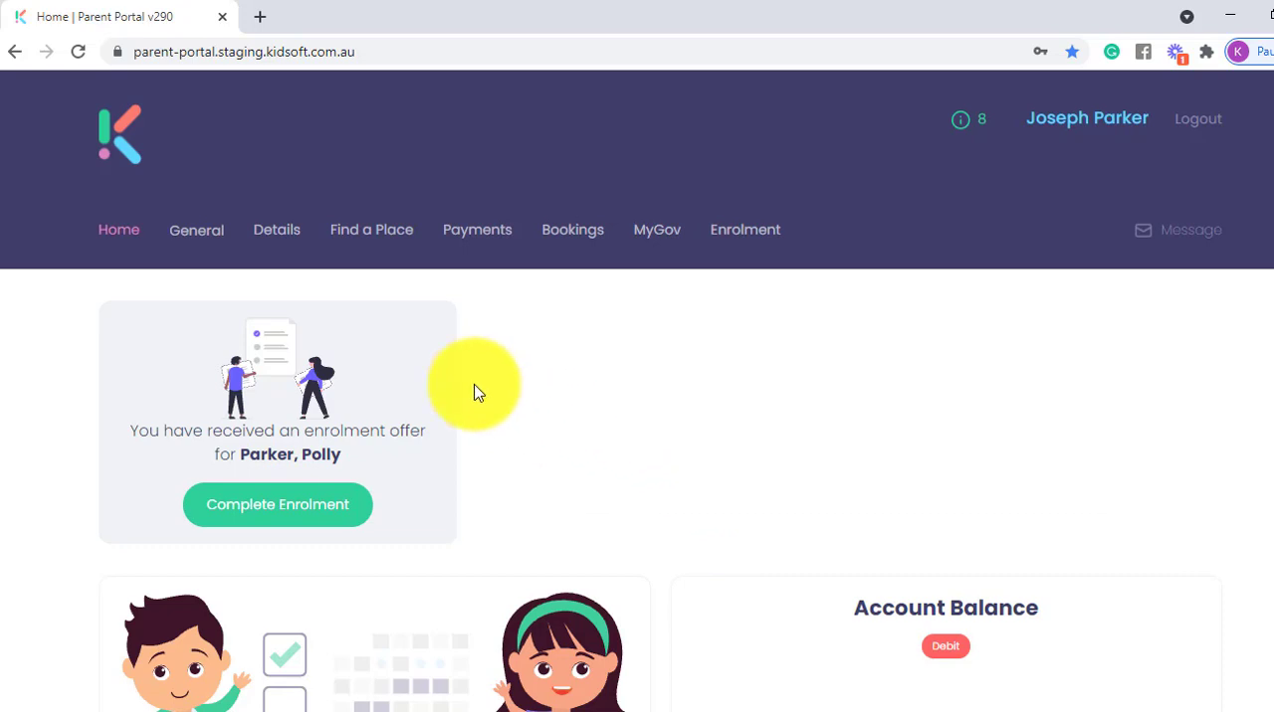
mouse_move(463, 472)
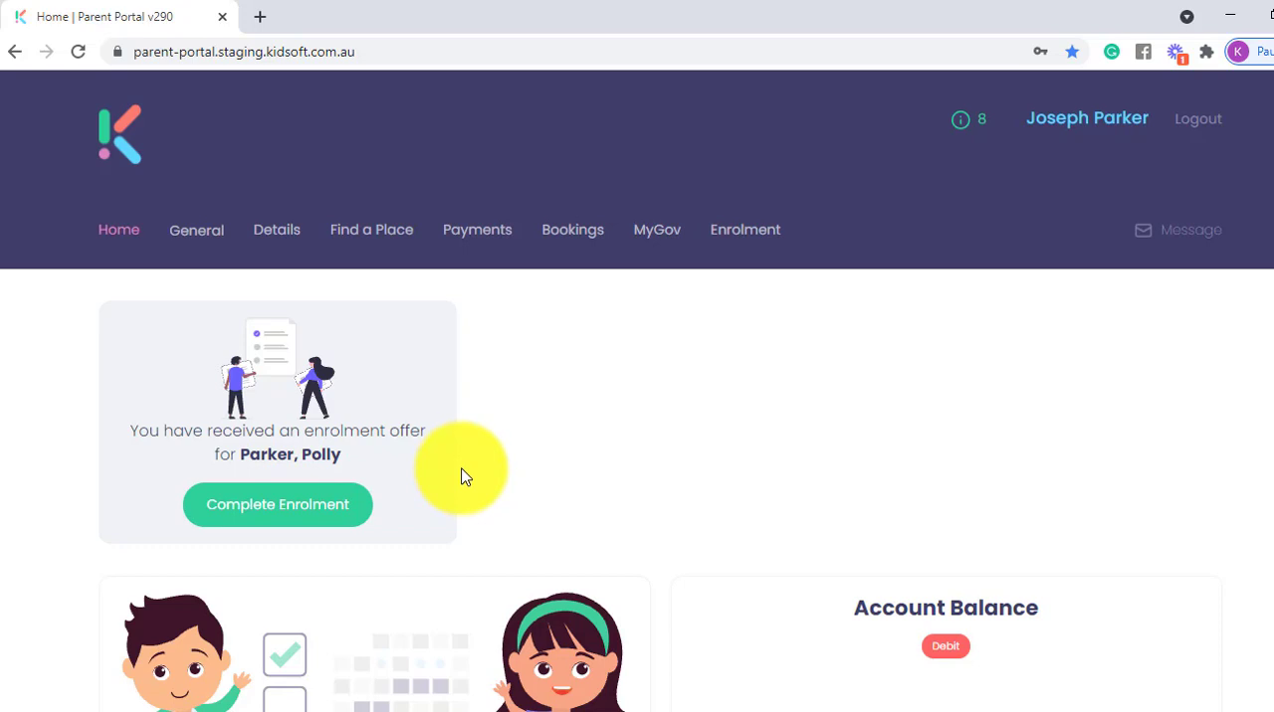
scroll("down", 3)
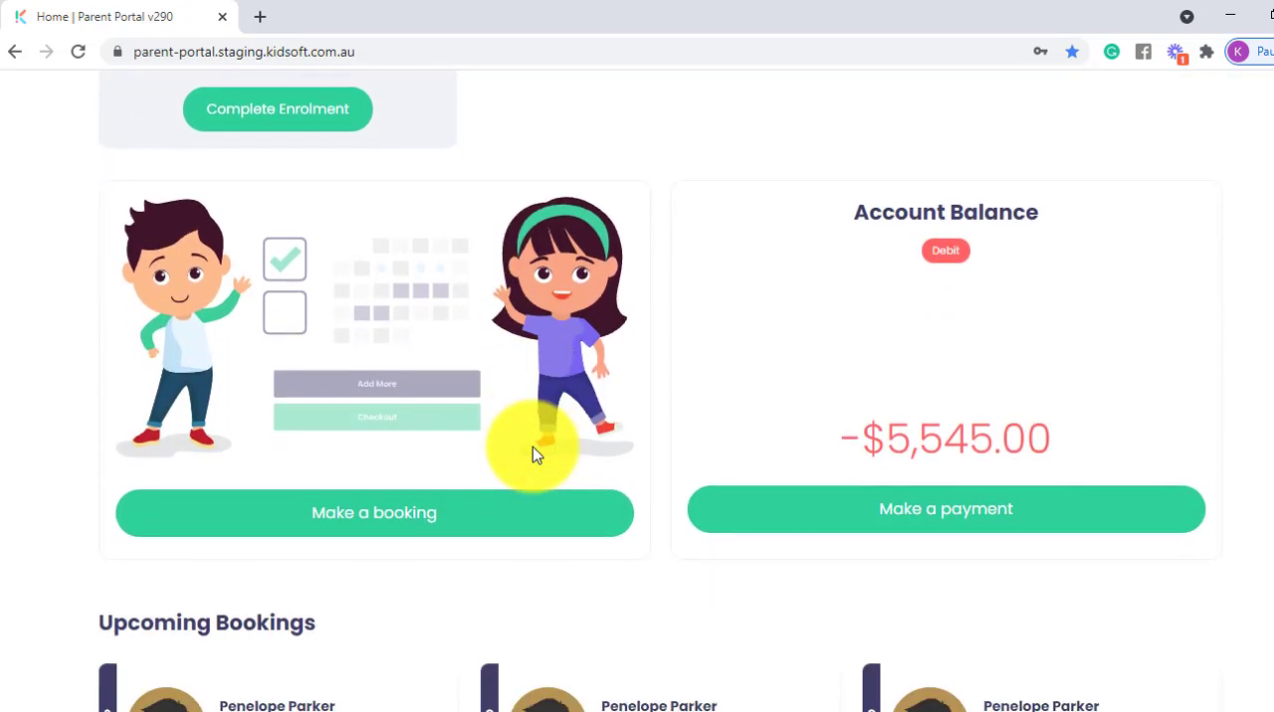
mouse_move(418, 493)
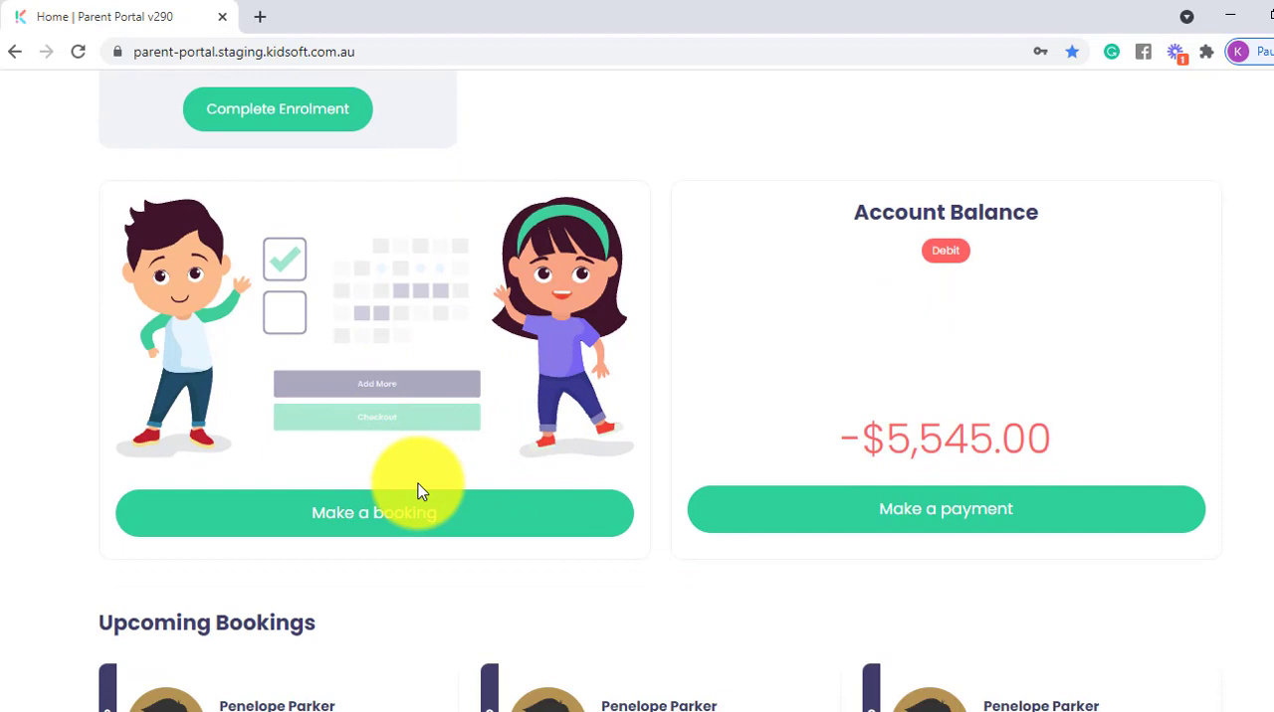
mouse_move(432, 467)
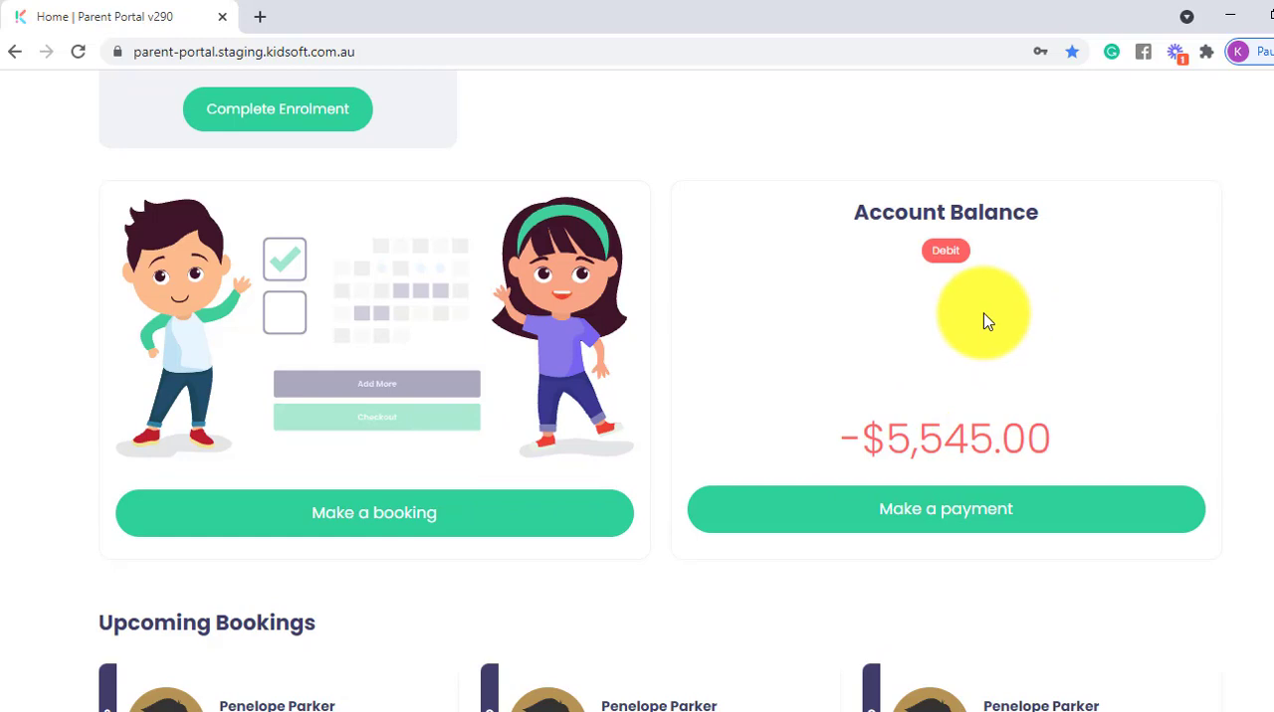
scroll("down", 3)
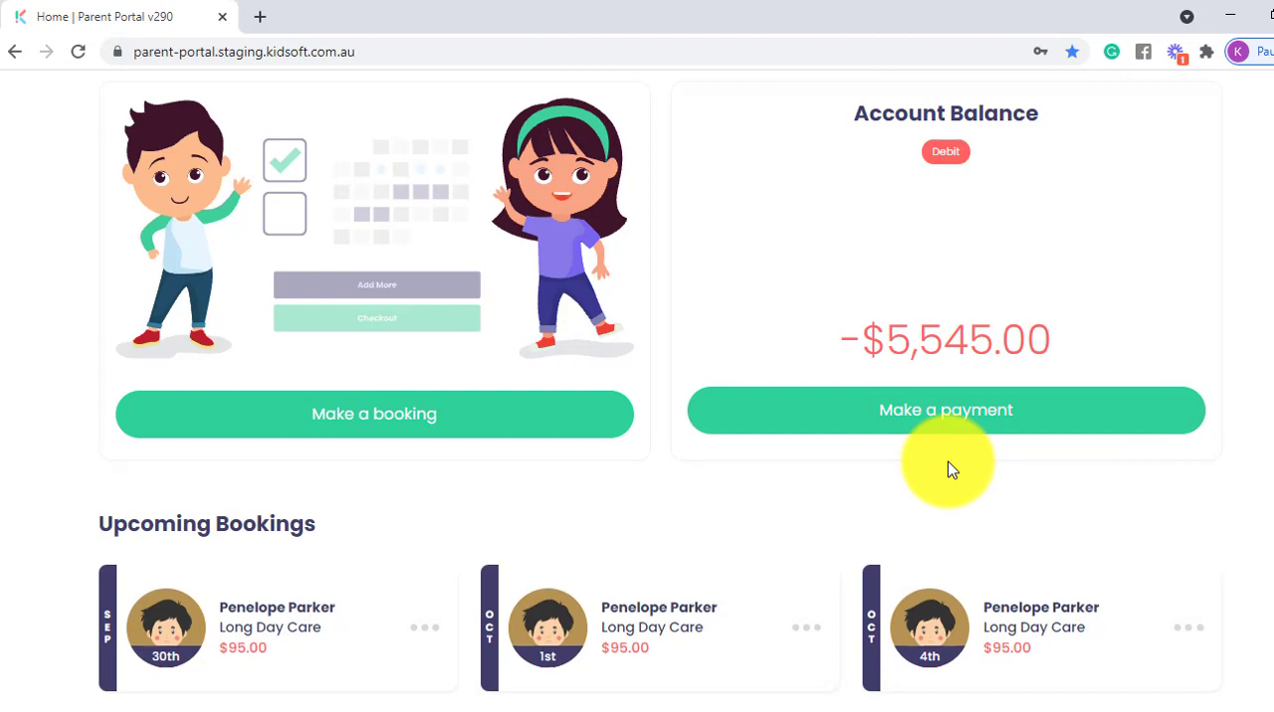
scroll("down", 3)
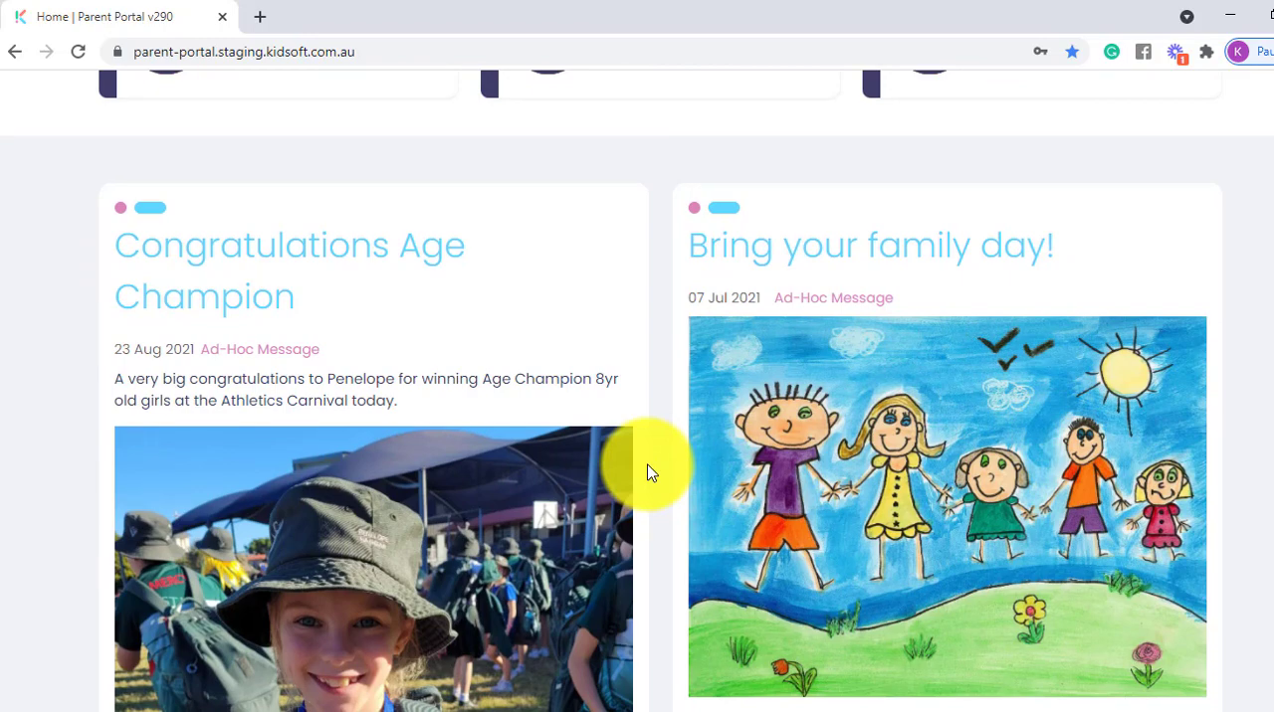
- Reply 'Thank you' to the Congratulations Age Champion message card
scroll("down", 3)
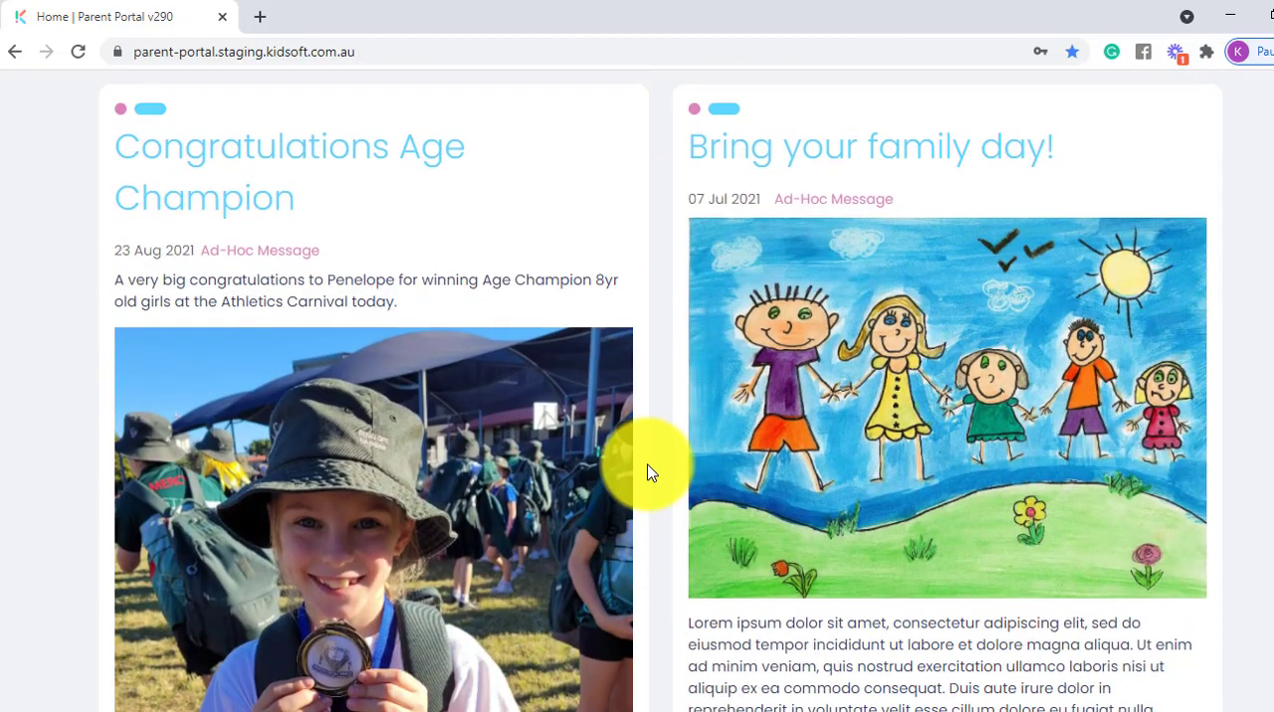
scroll("down", 3)
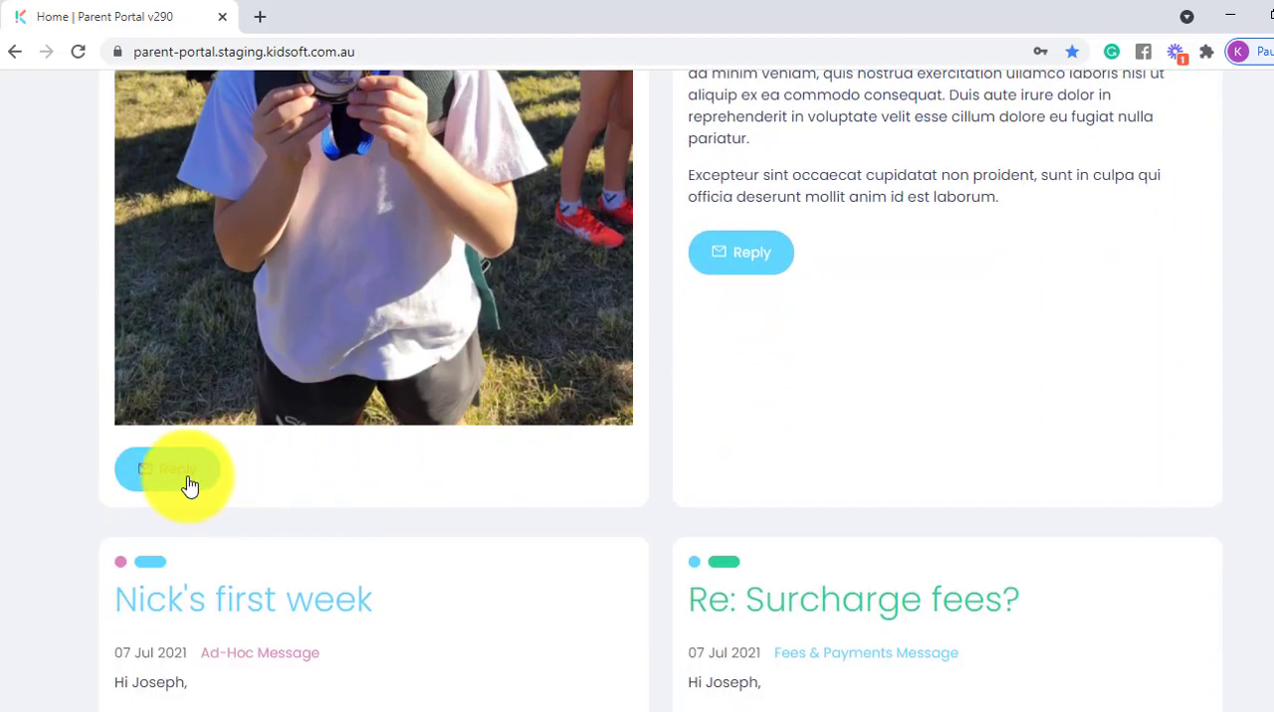
left_click(167, 468)
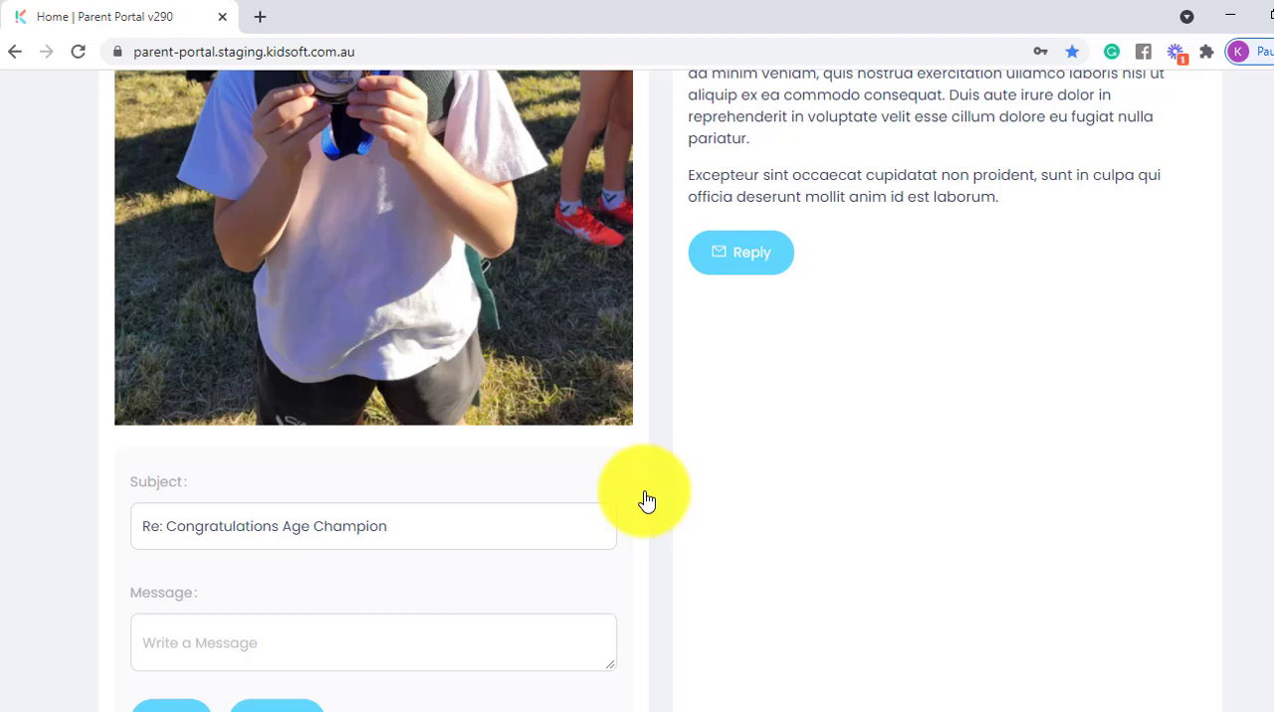
scroll("down", 3)
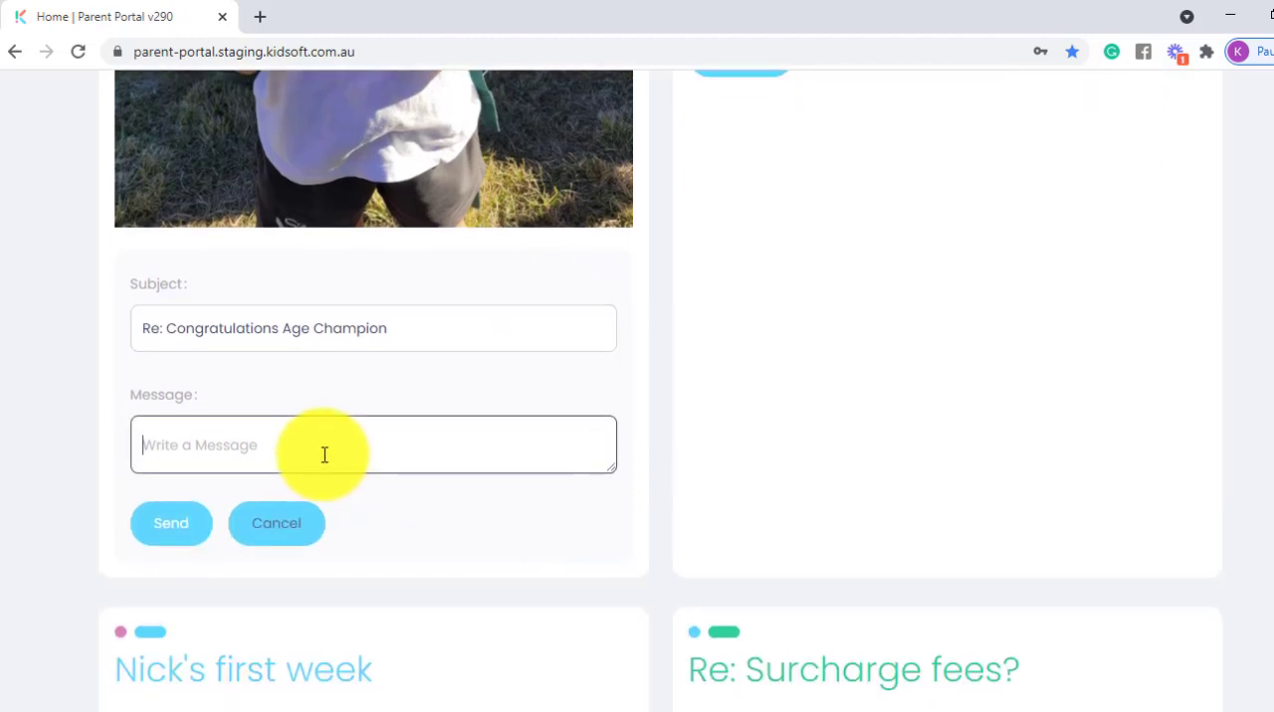
type("Thank")
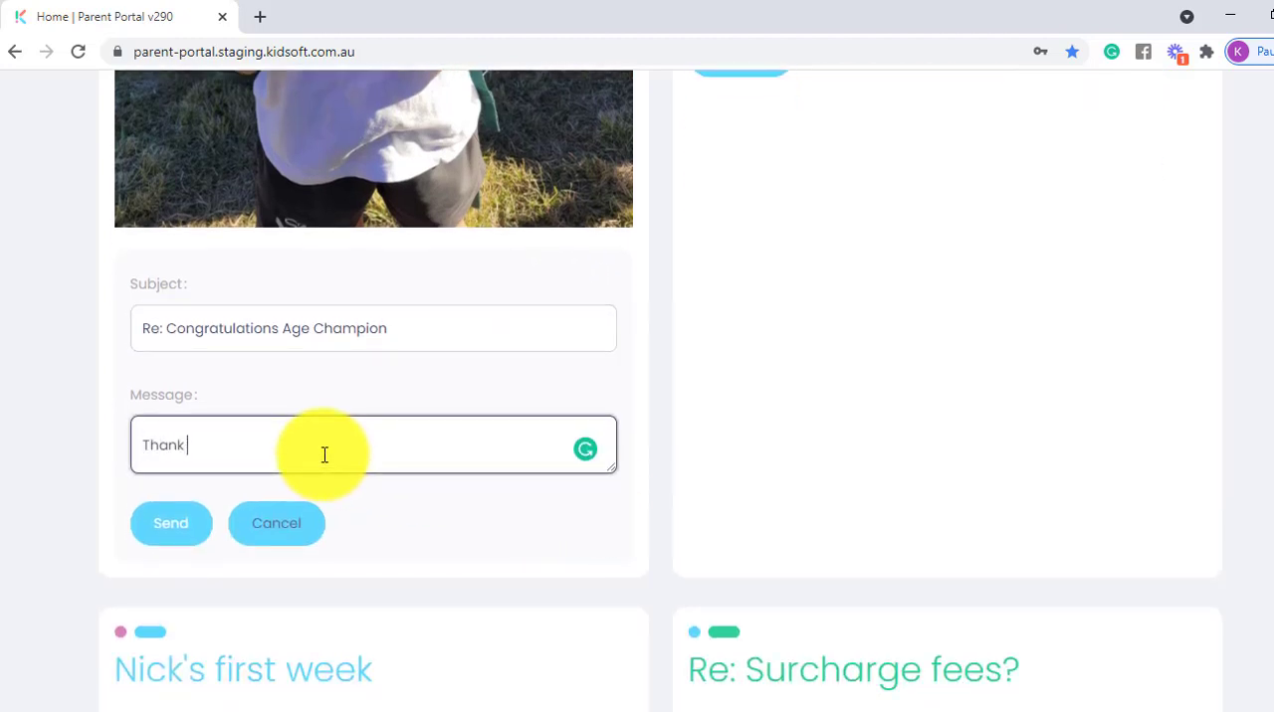
type("you")
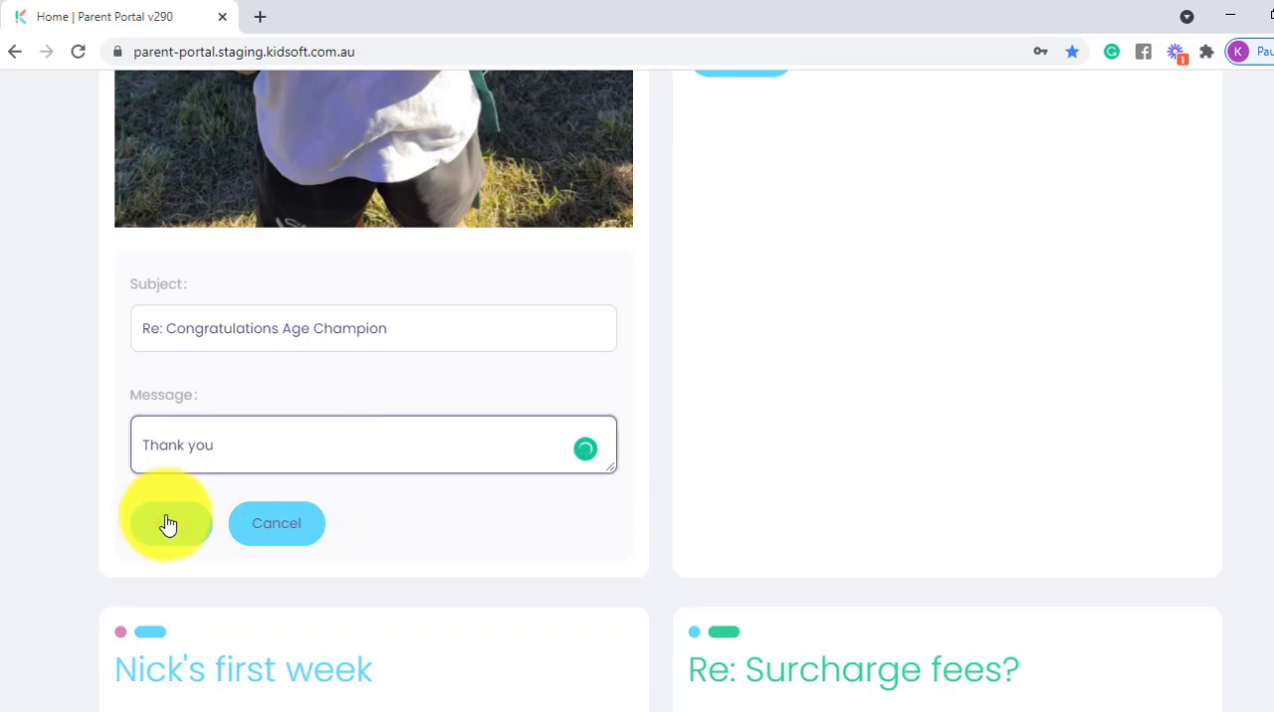
left_click(166, 523)
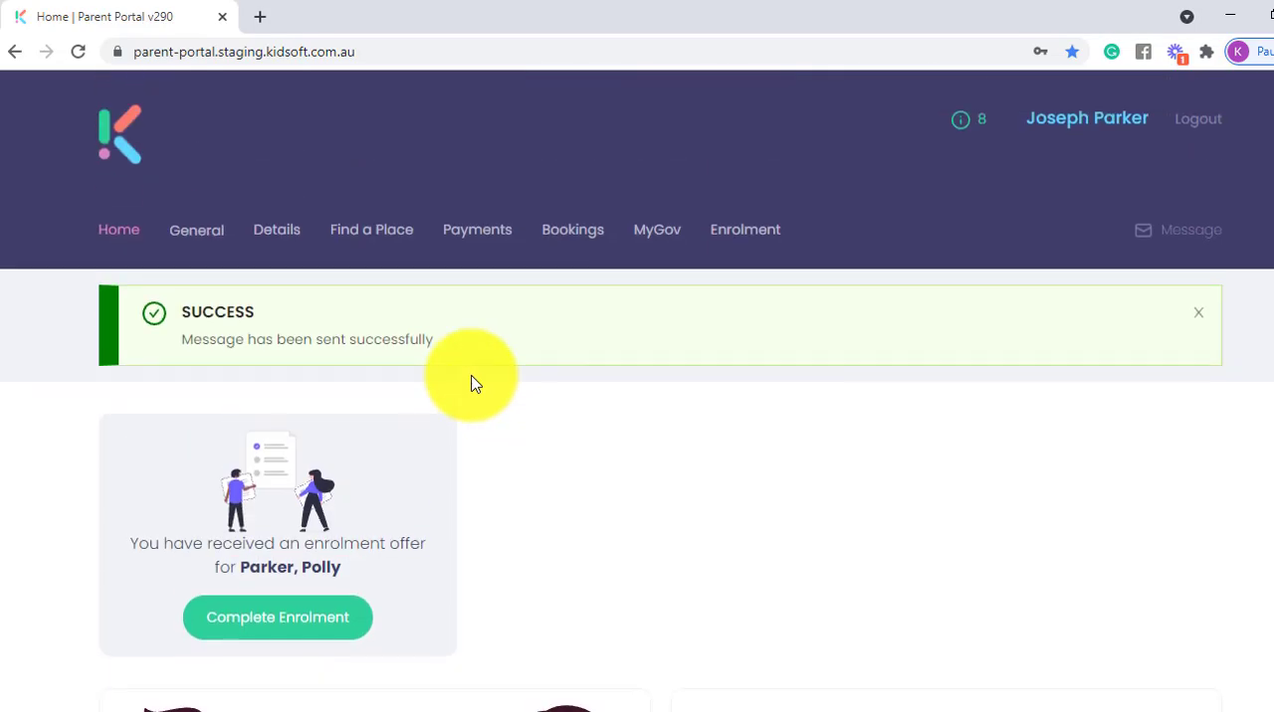
mouse_move(527, 413)
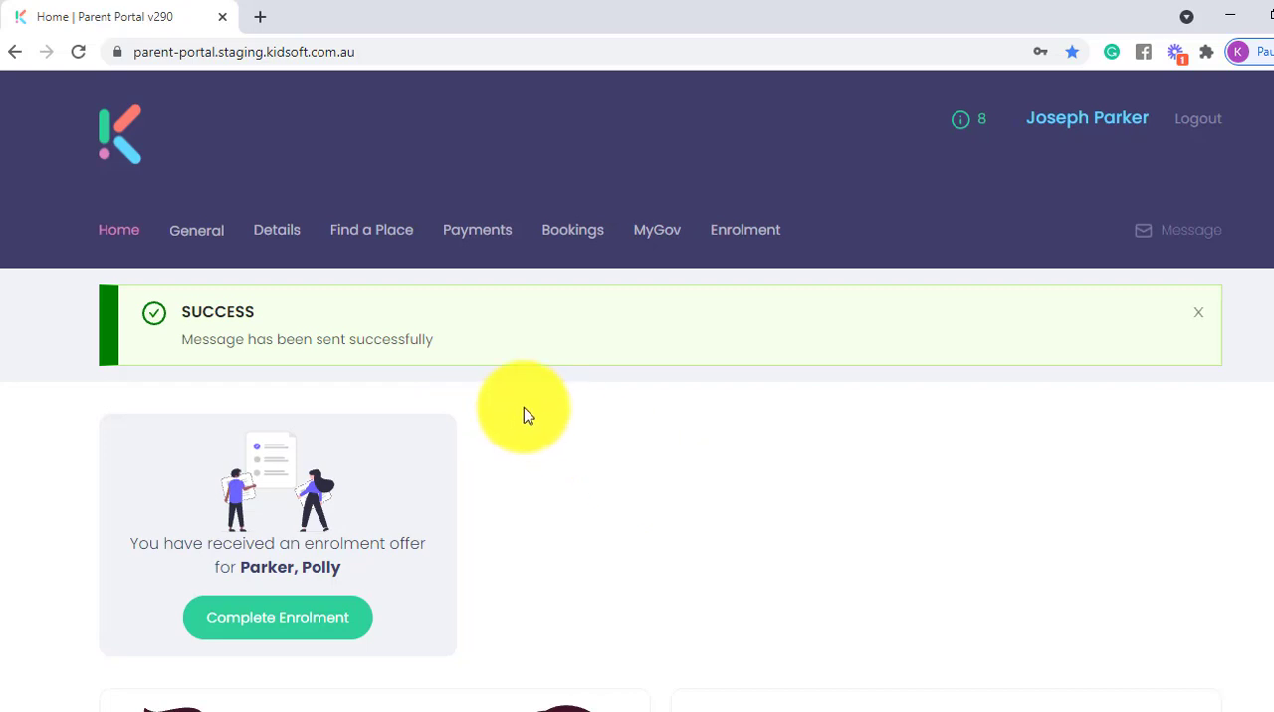
mouse_move(169, 259)
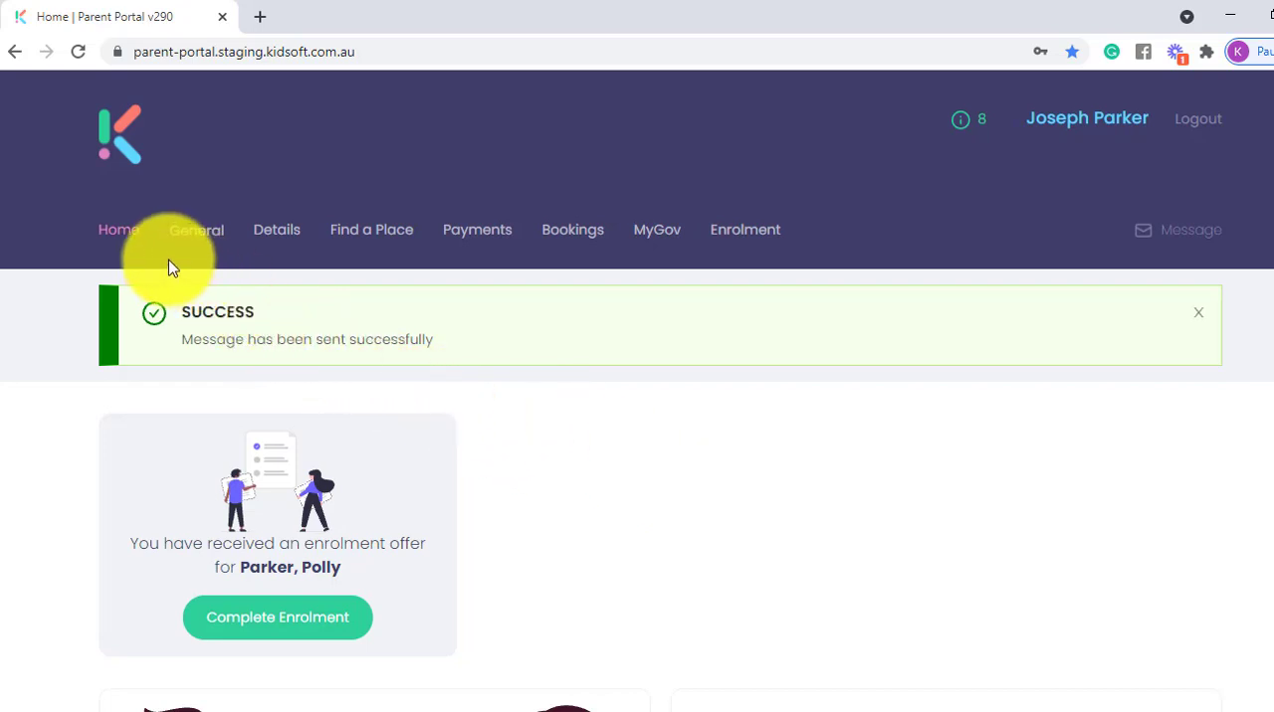
- Visit the General section's Documents and Notifications pages, then the account Details page
left_click(196, 230)
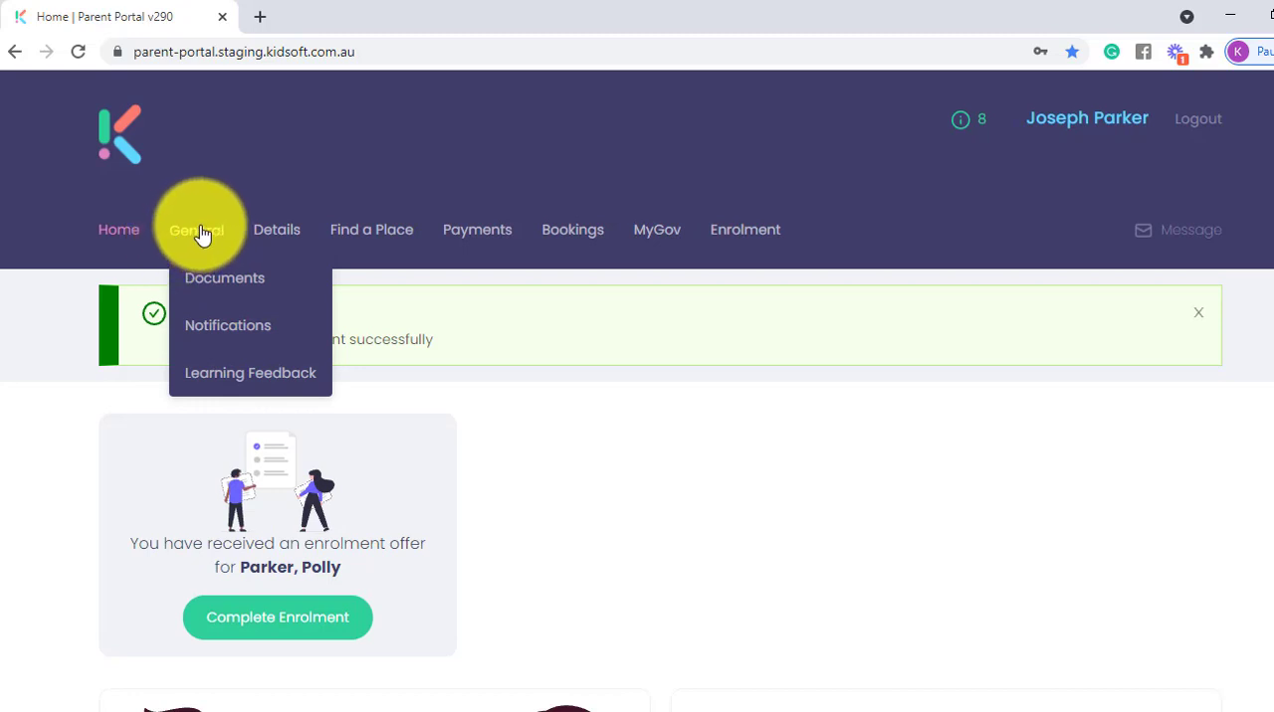
mouse_move(224, 283)
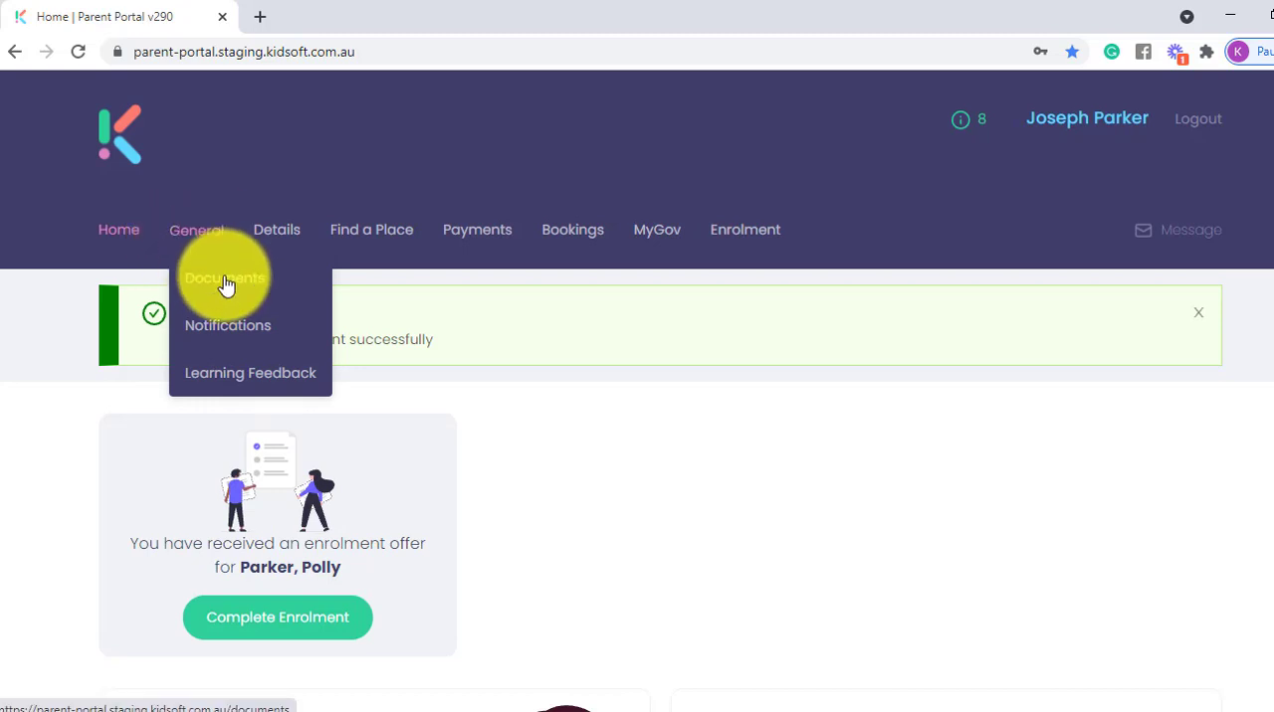
left_click(224, 278)
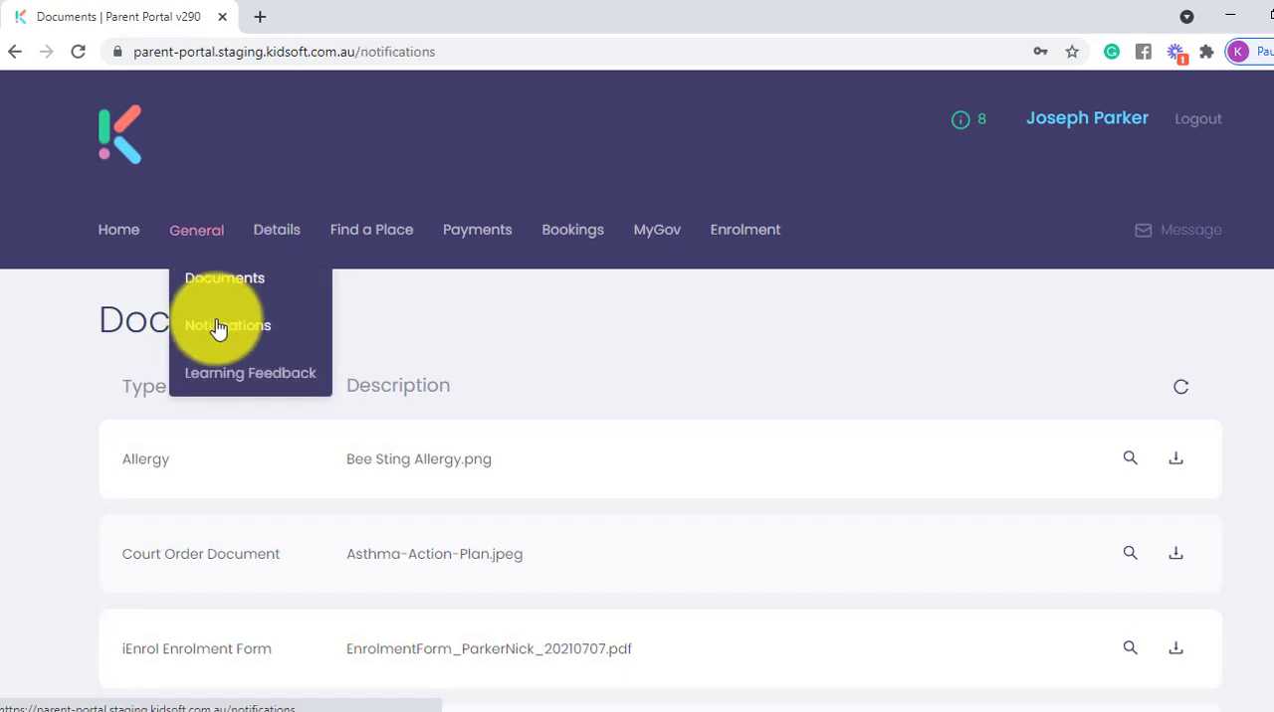
left_click(228, 325)
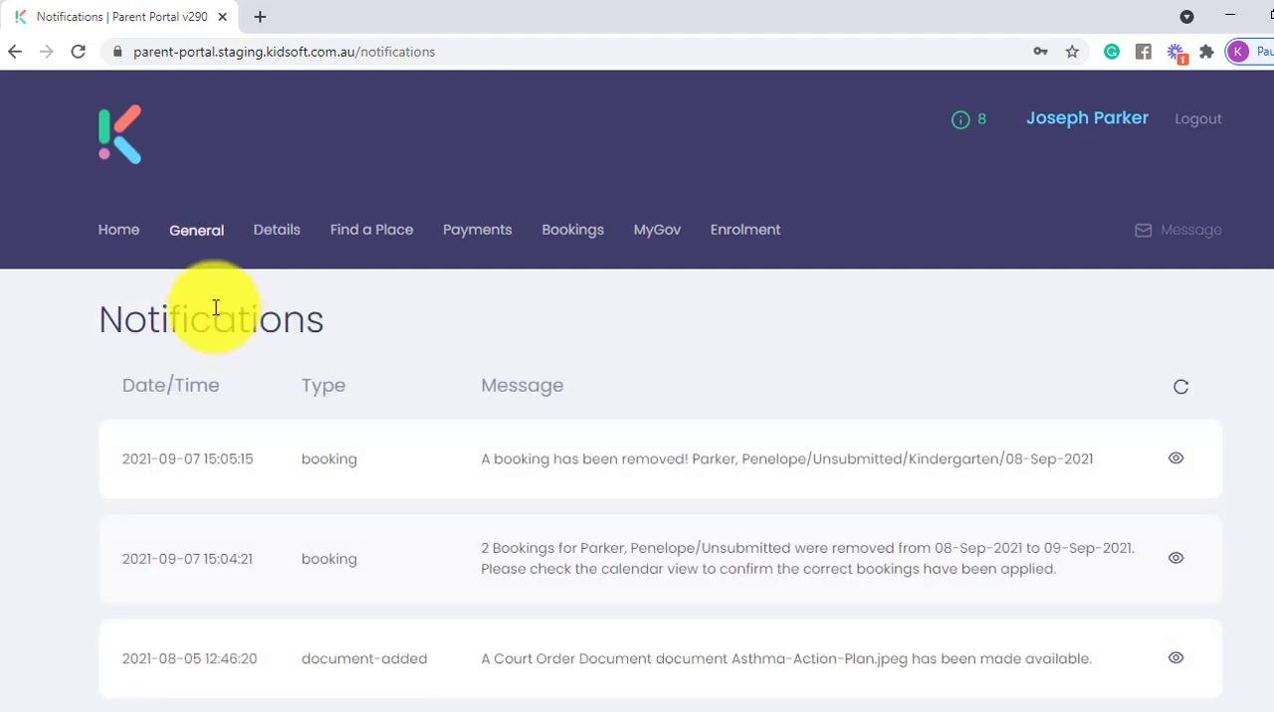
left_click(196, 230)
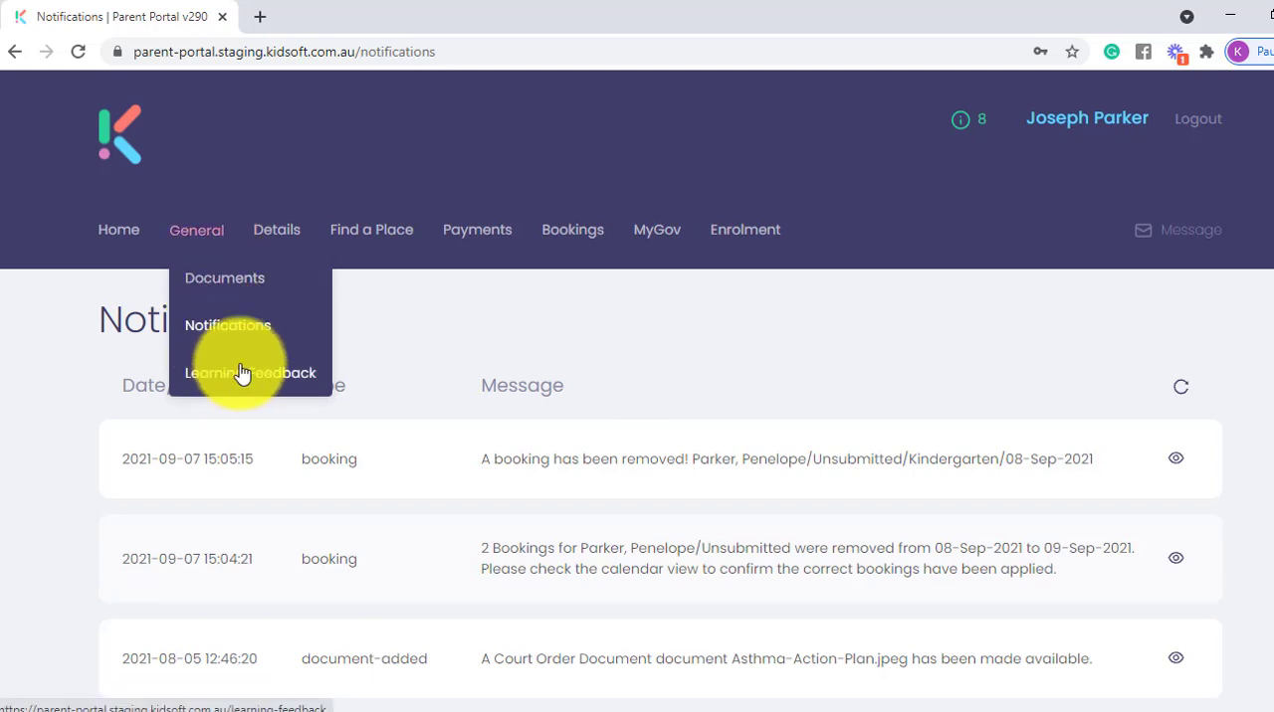
left_click(277, 229)
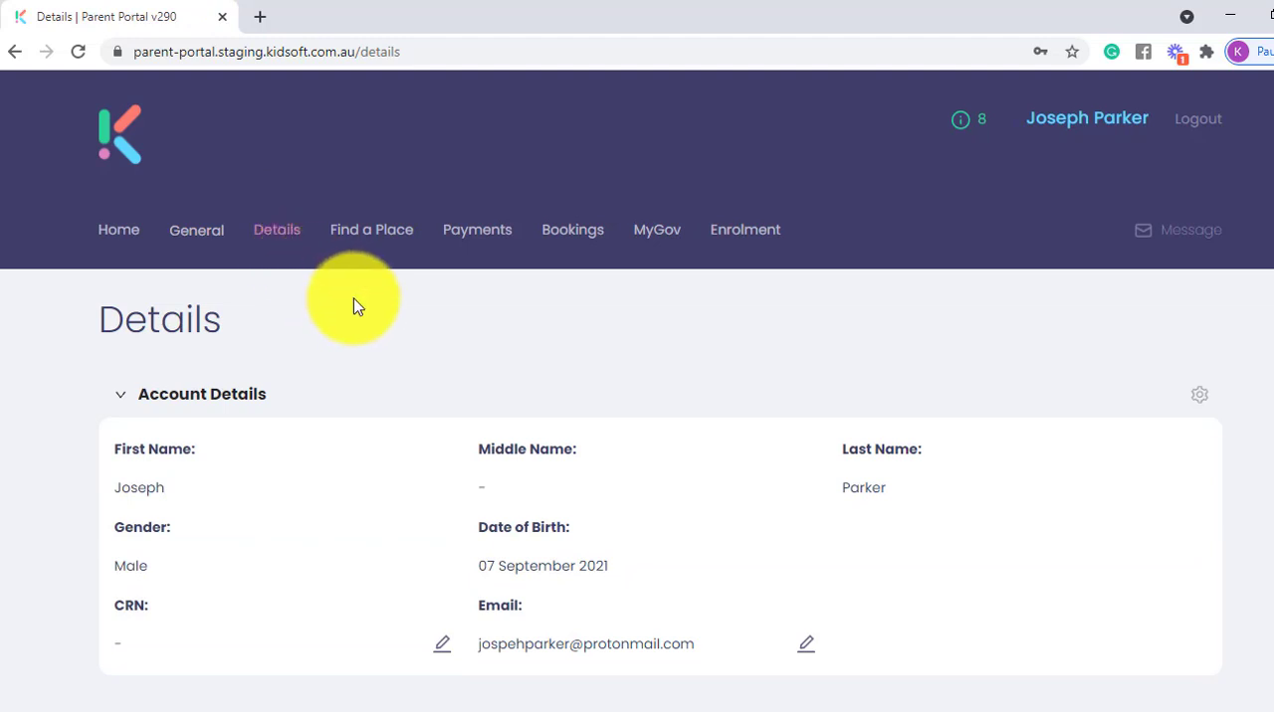
scroll("down", 3)
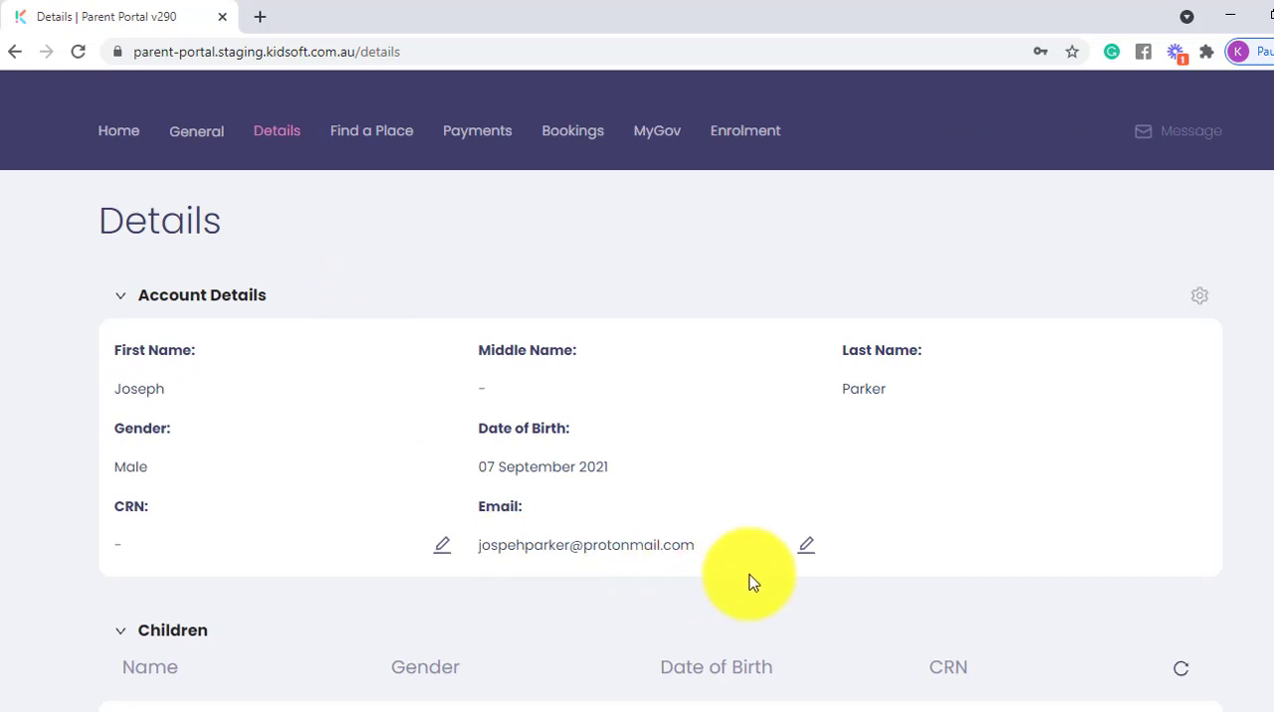
mouse_move(348, 547)
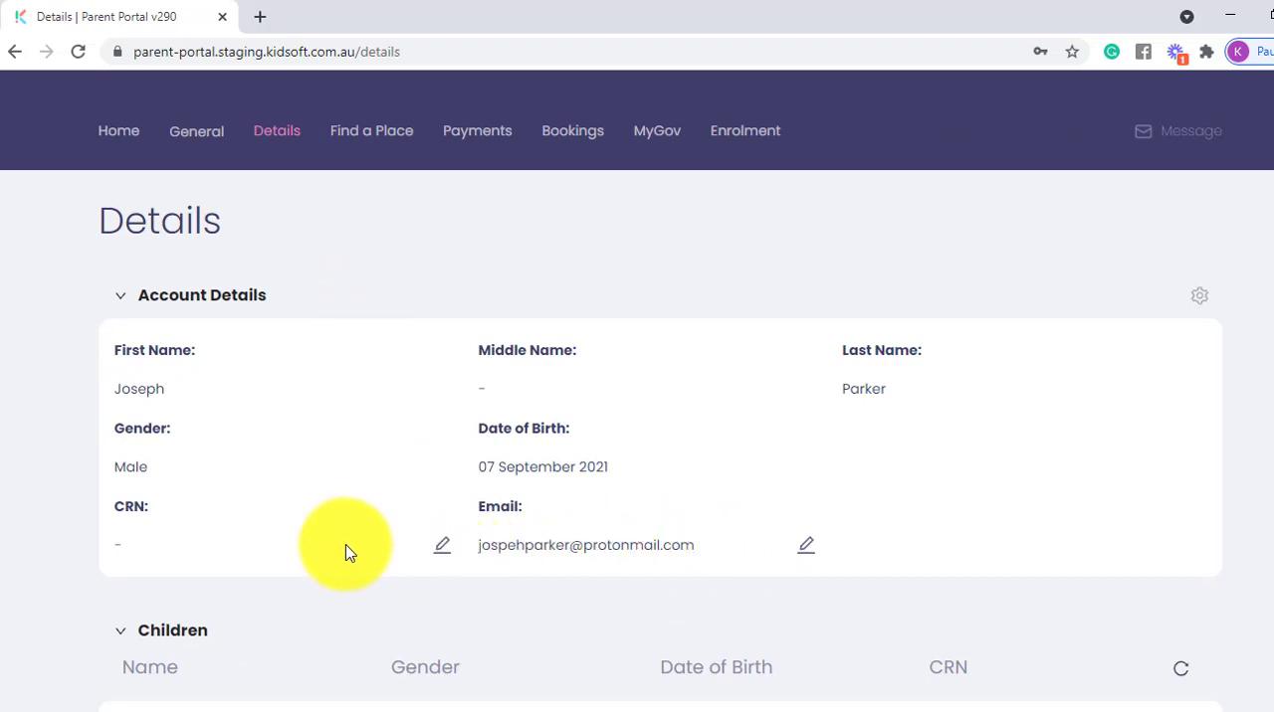
scroll("down", 3)
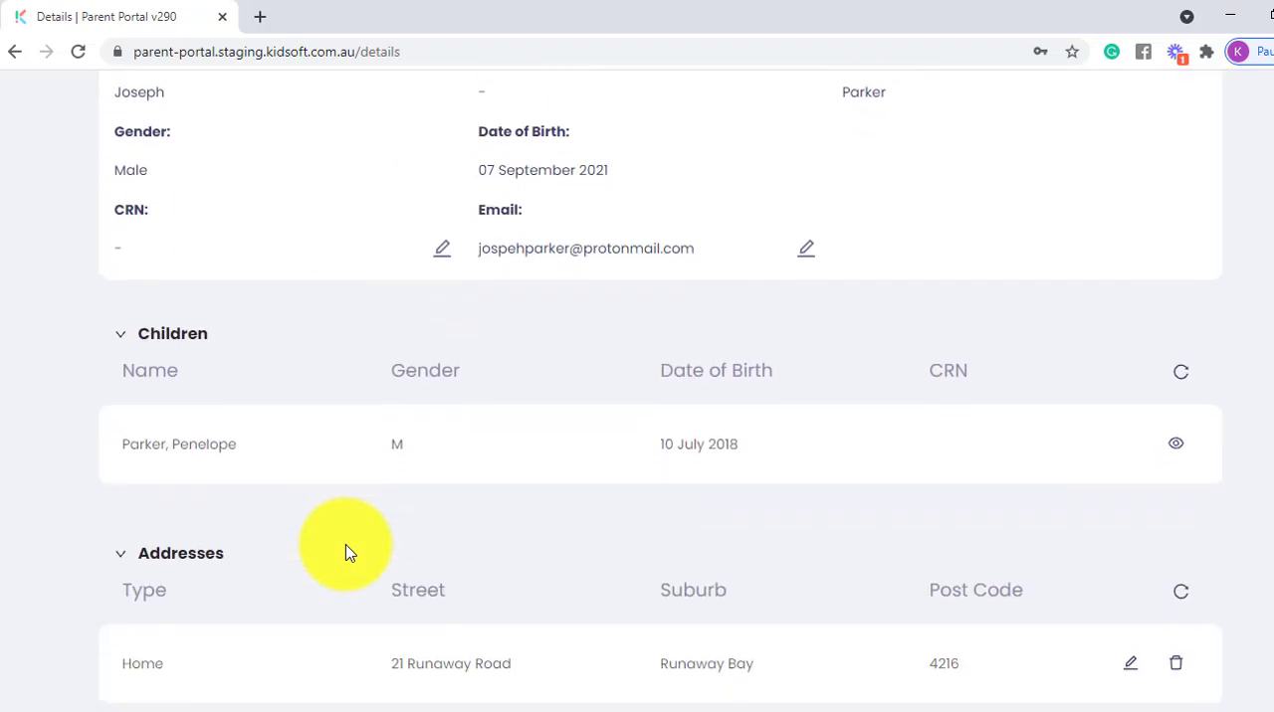
scroll("down", 3)
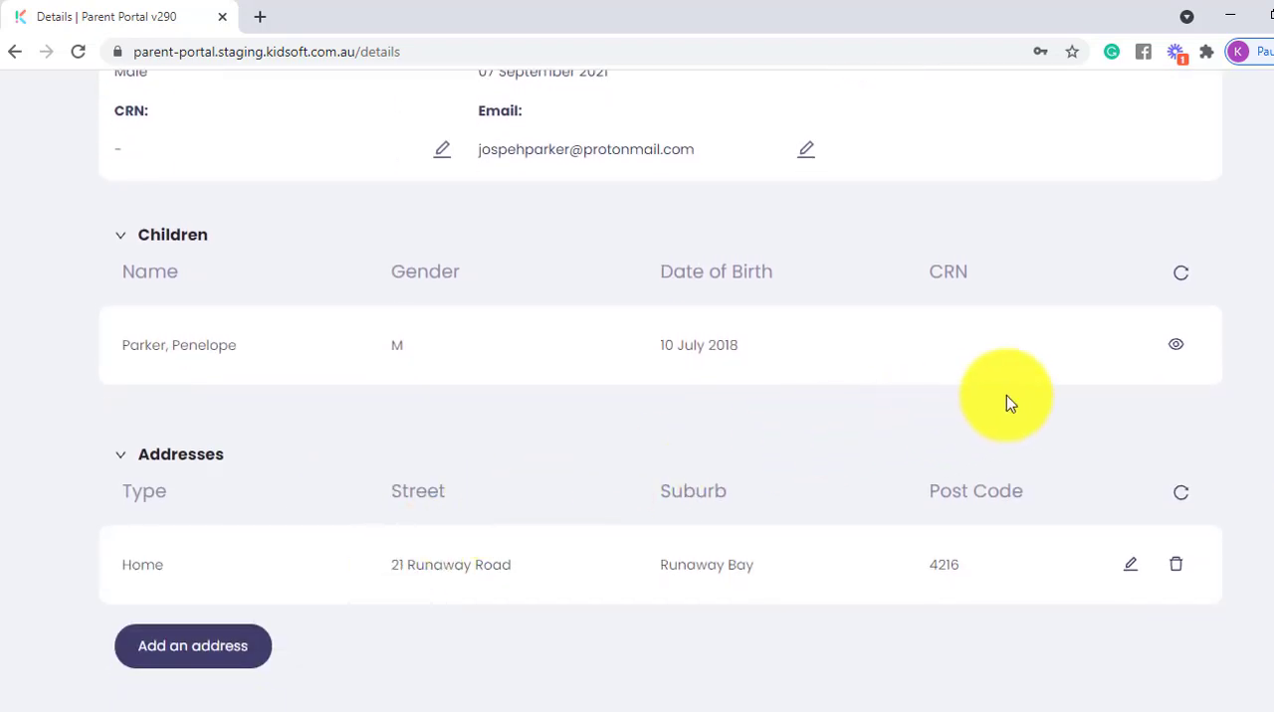
left_click(1175, 344)
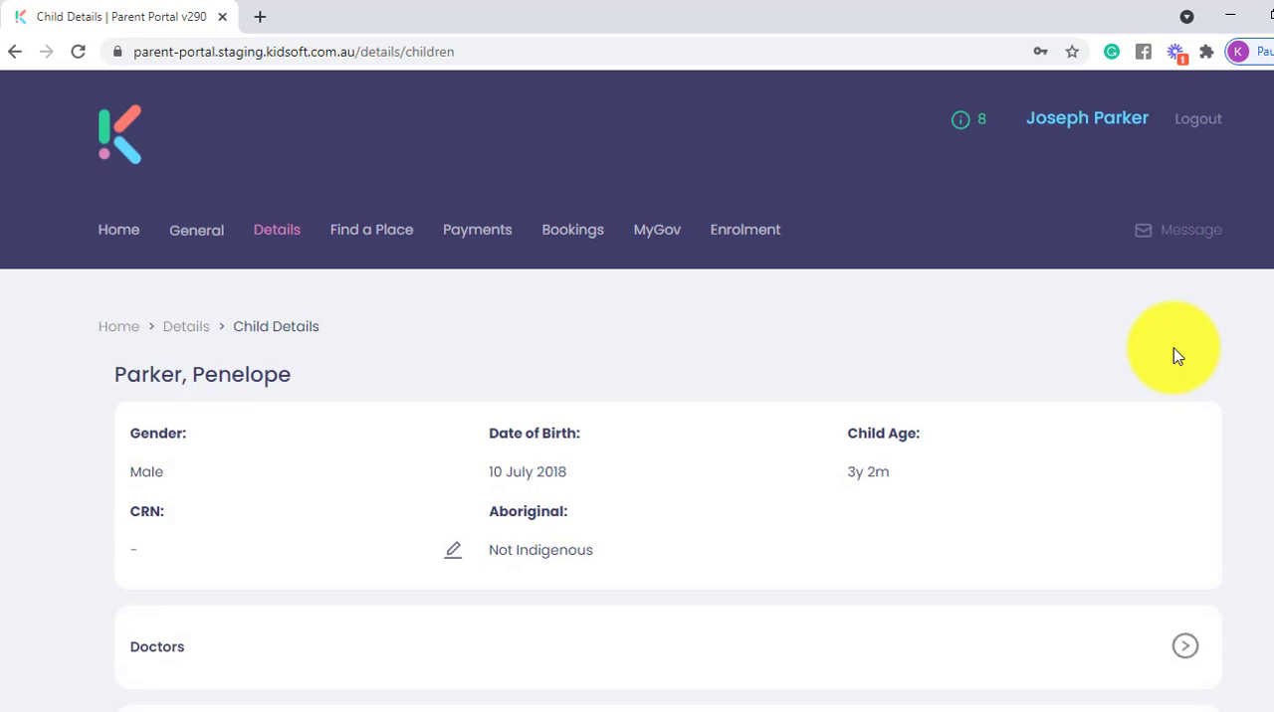
scroll("down", 3)
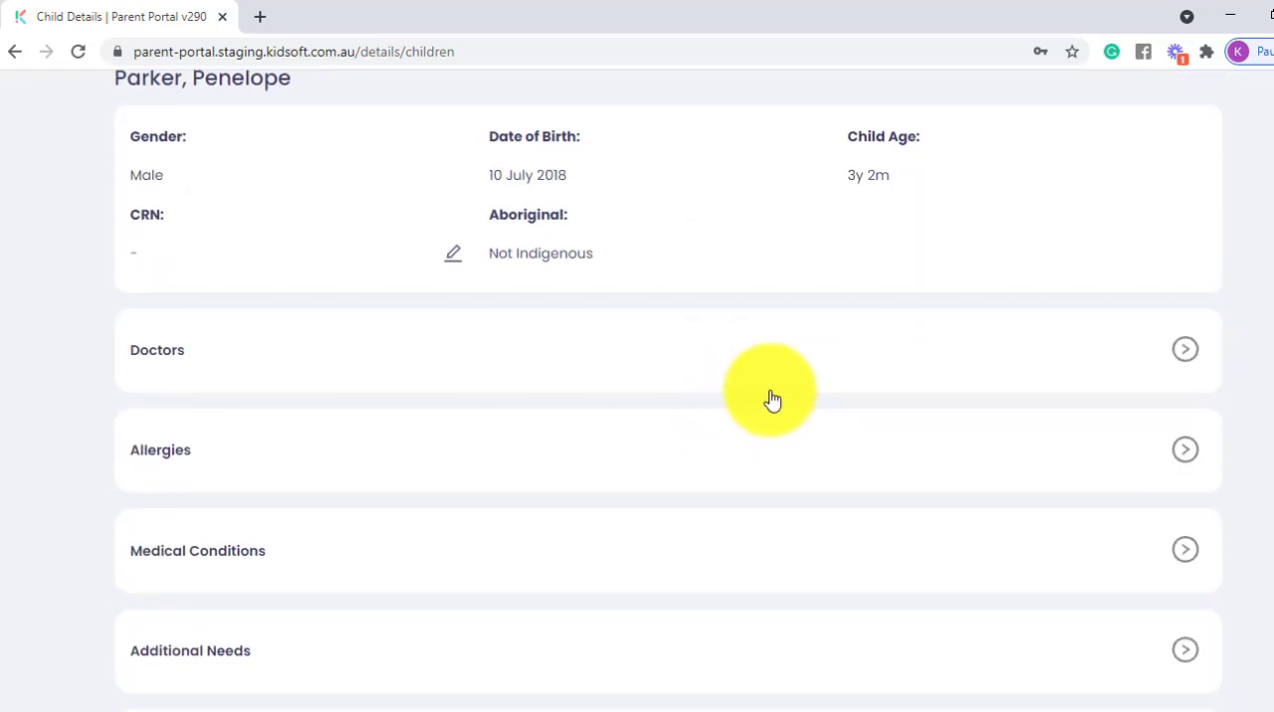
mouse_move(1088, 376)
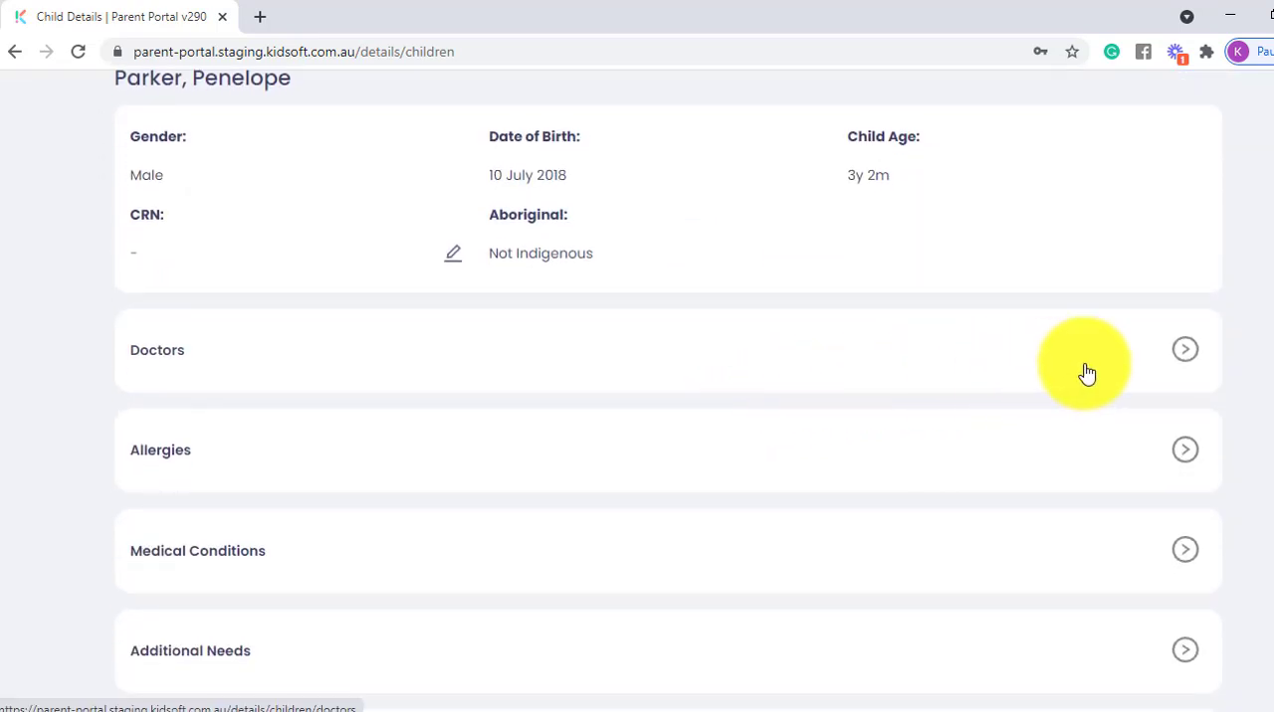
mouse_move(1087, 480)
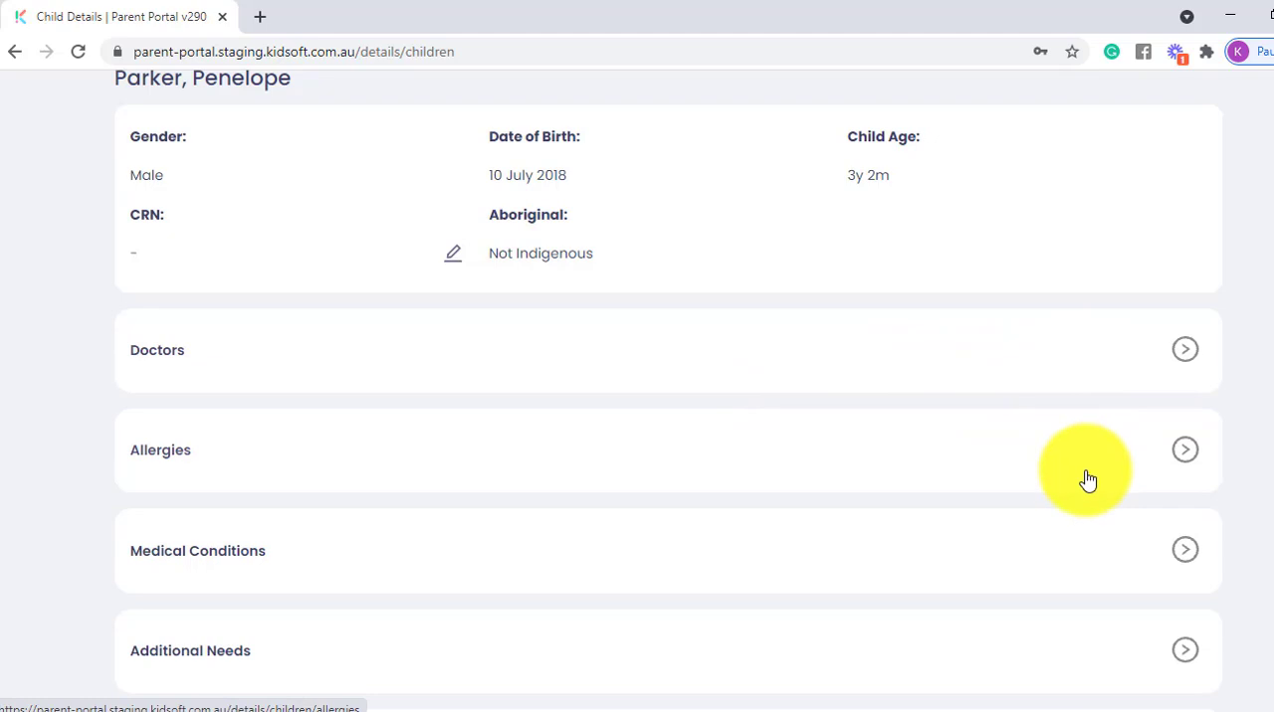
scroll("down", 3)
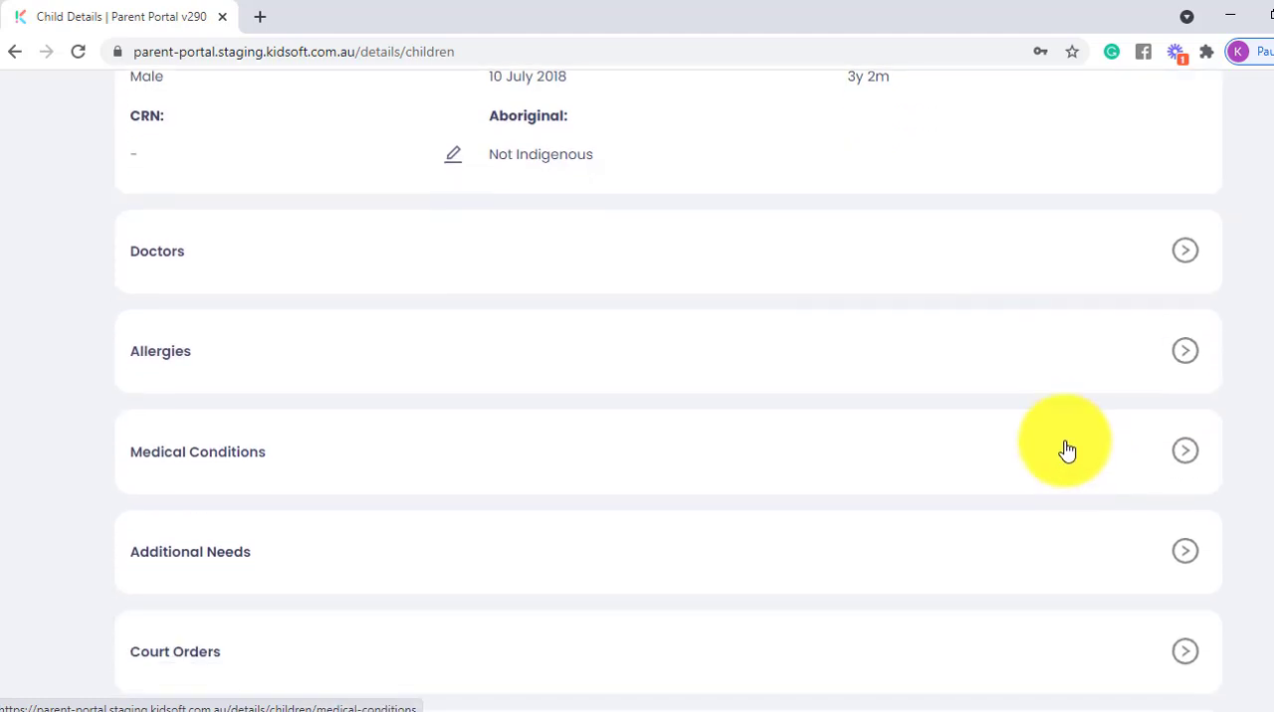
scroll("down", 3)
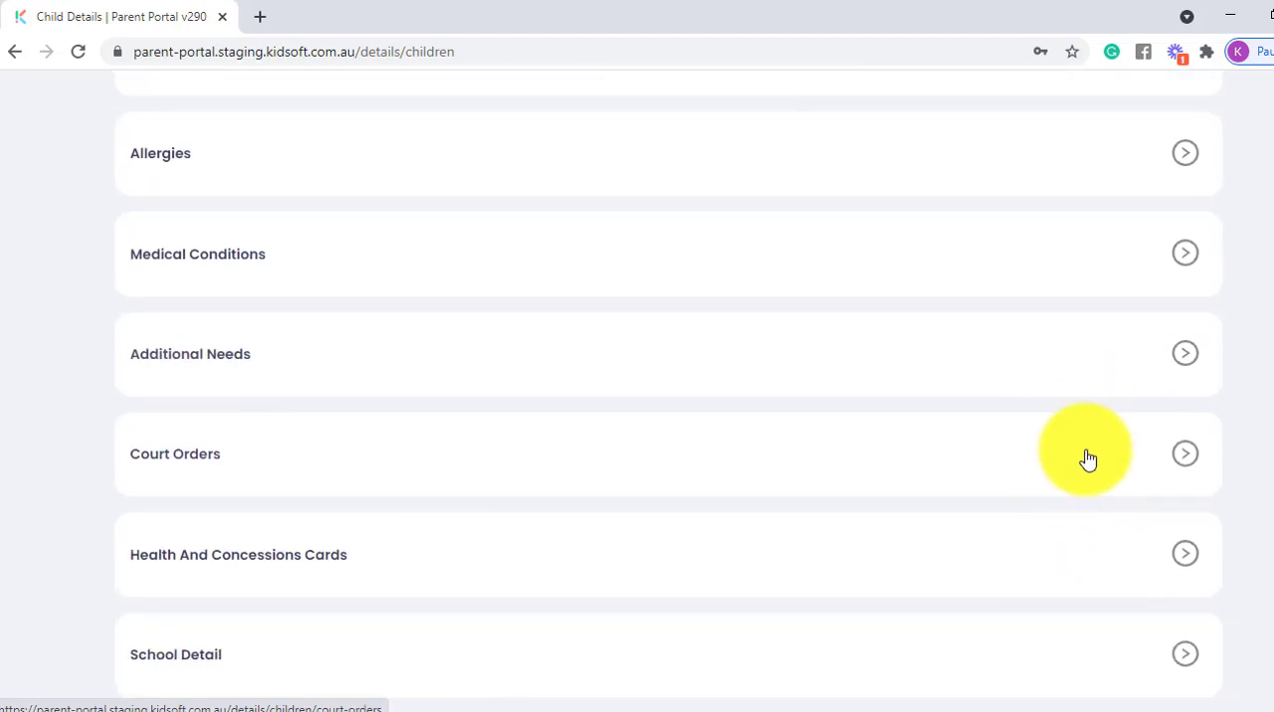
mouse_move(1077, 540)
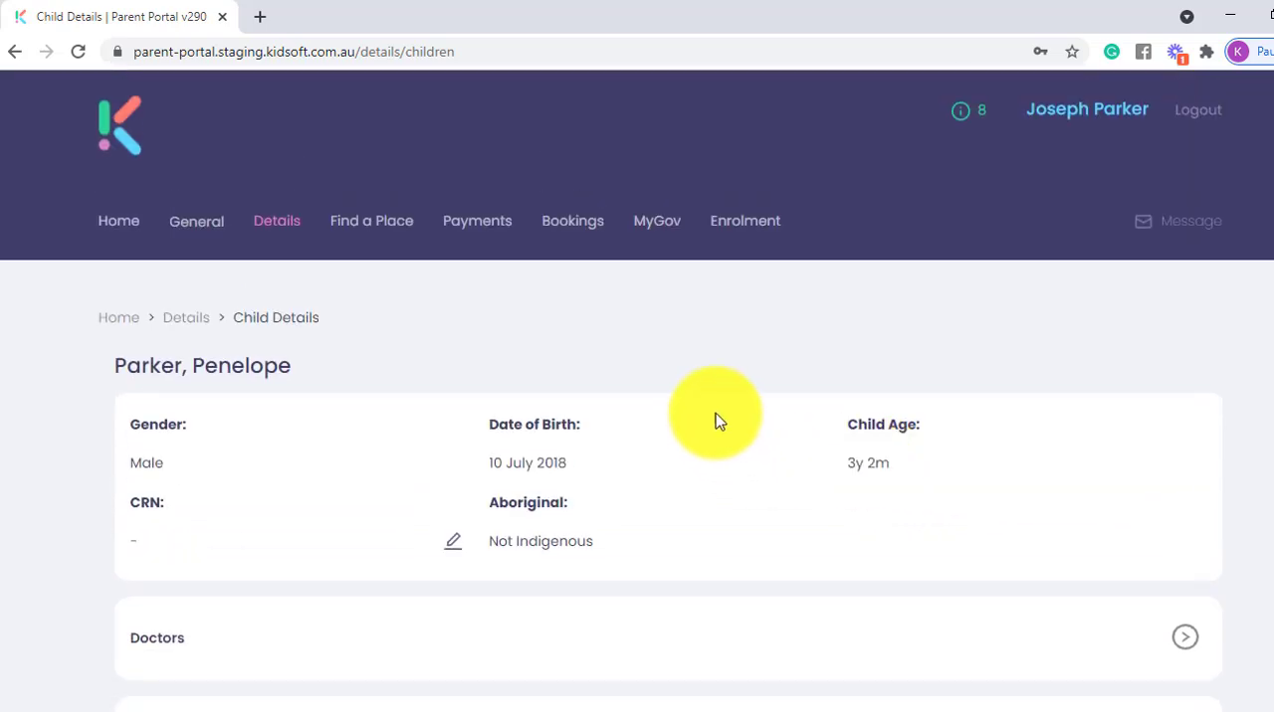
mouse_move(371, 220)
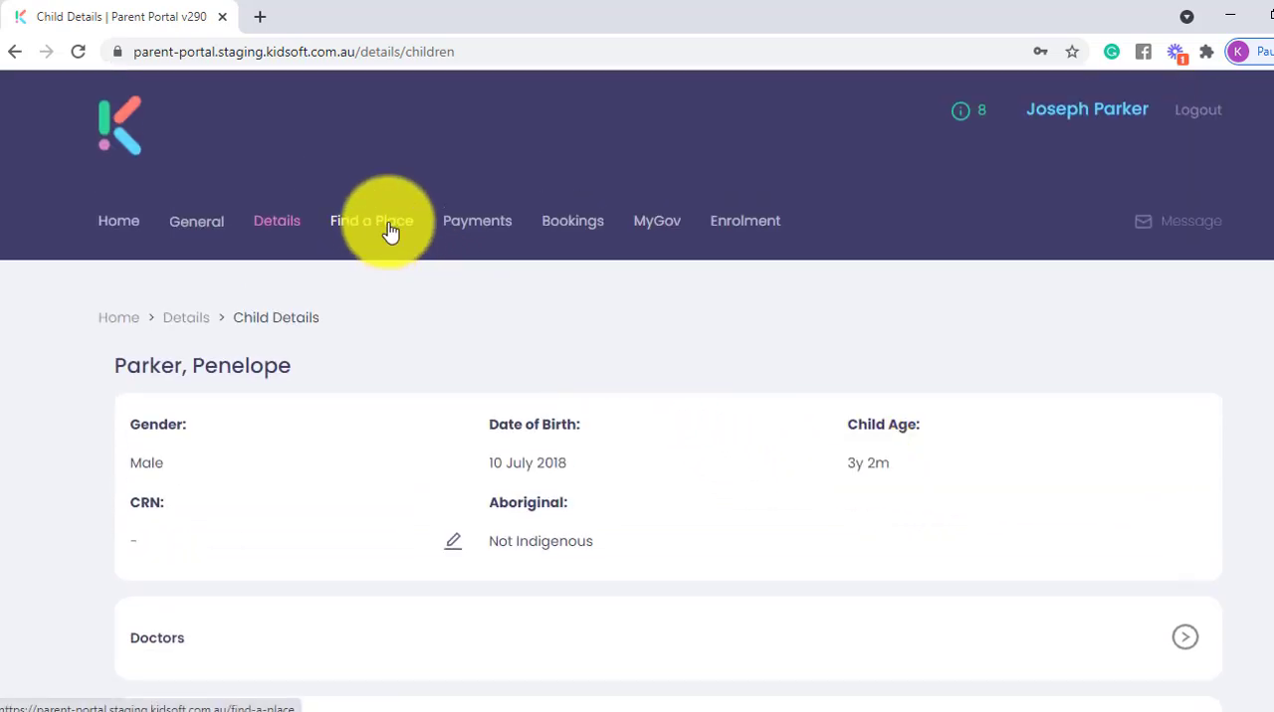
- Visit Find a Place, then review the Payments page's debit balance, payment details and history
left_click(371, 220)
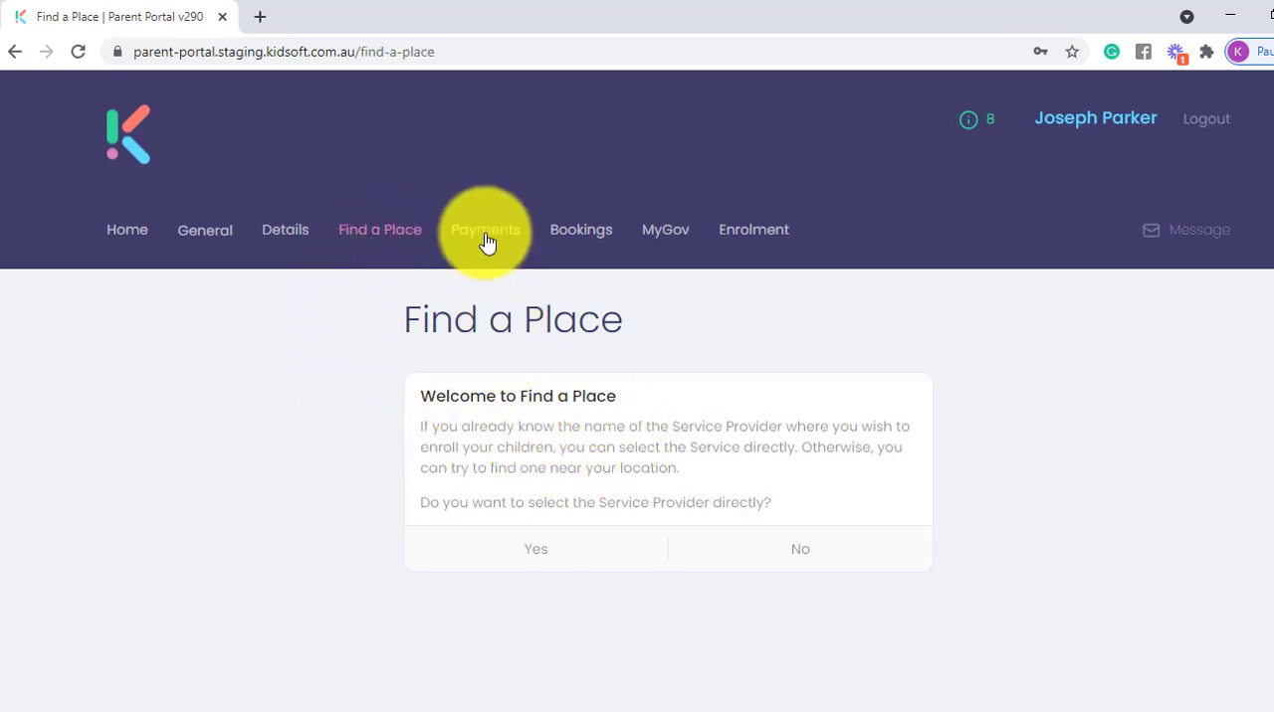
left_click(485, 230)
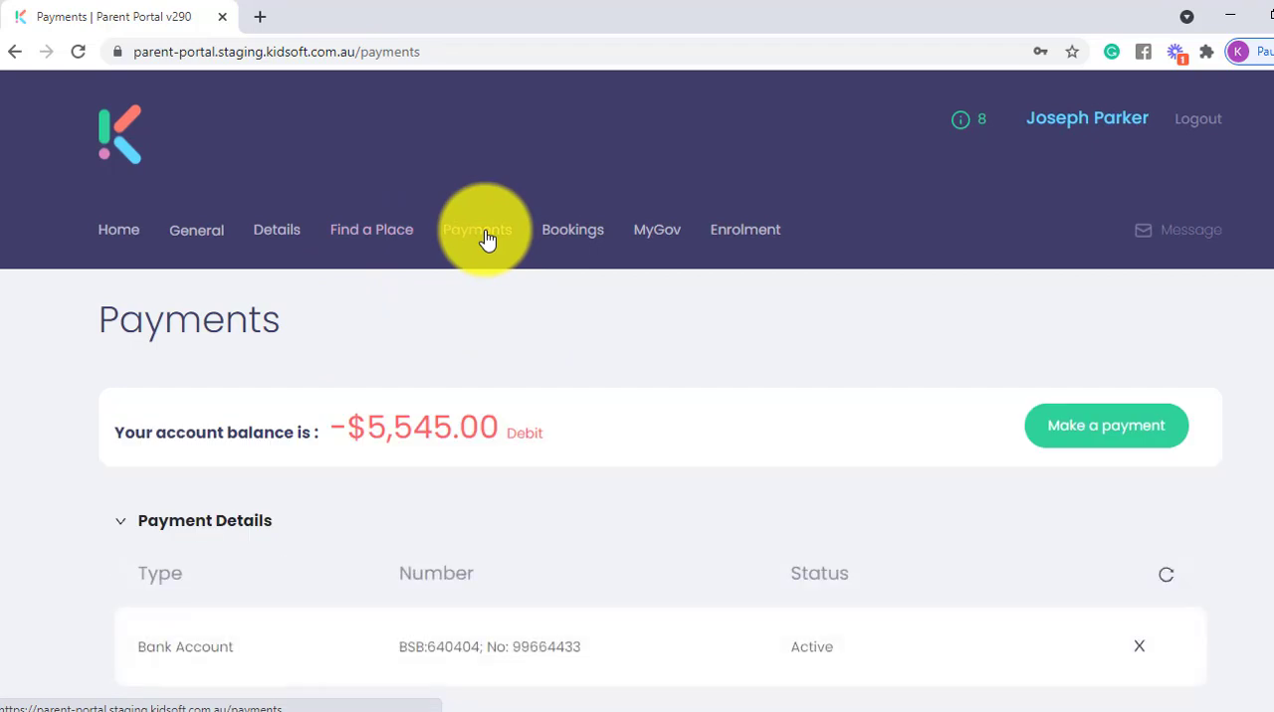
scroll("down", 3)
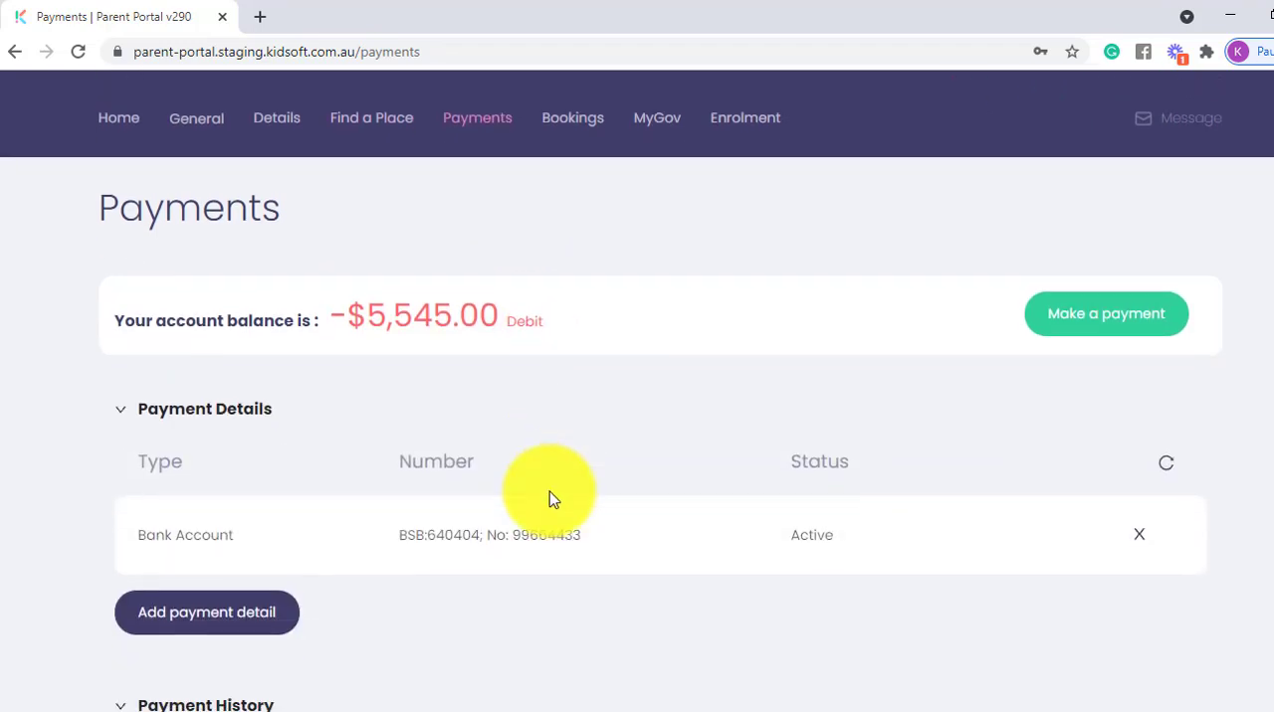
scroll("down", 3)
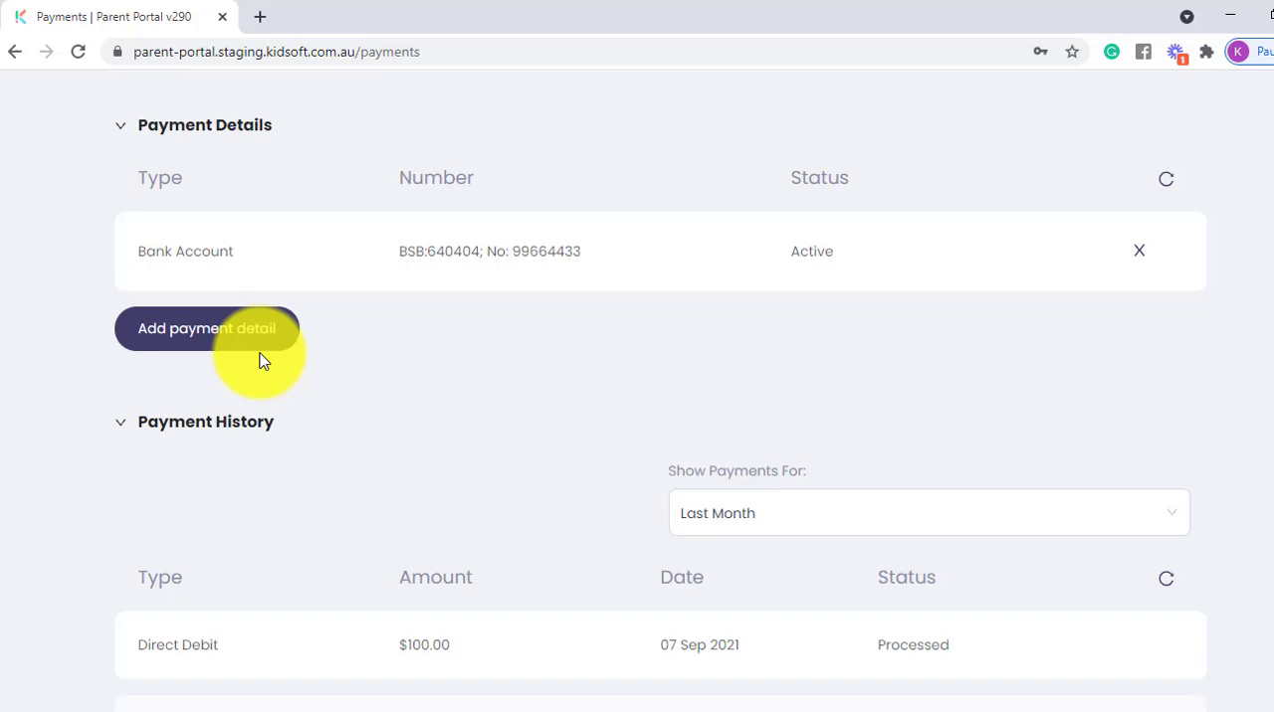
scroll("down", 3)
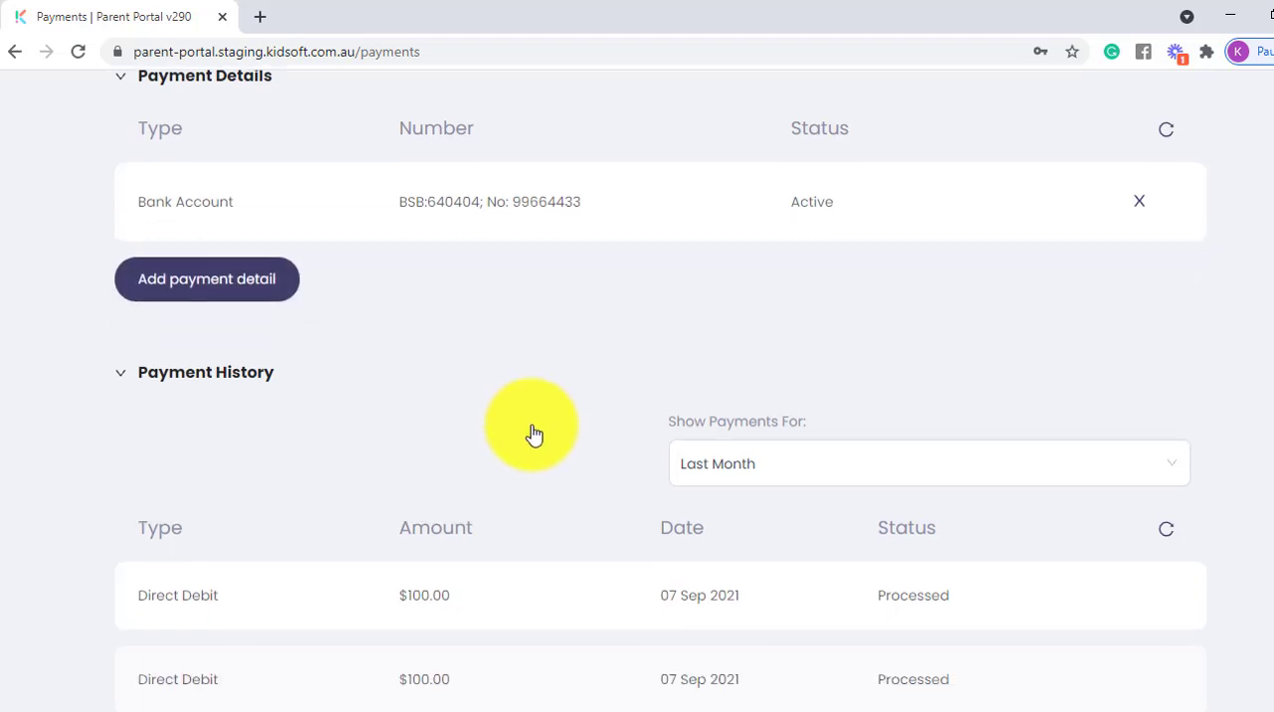
scroll("down", 3)
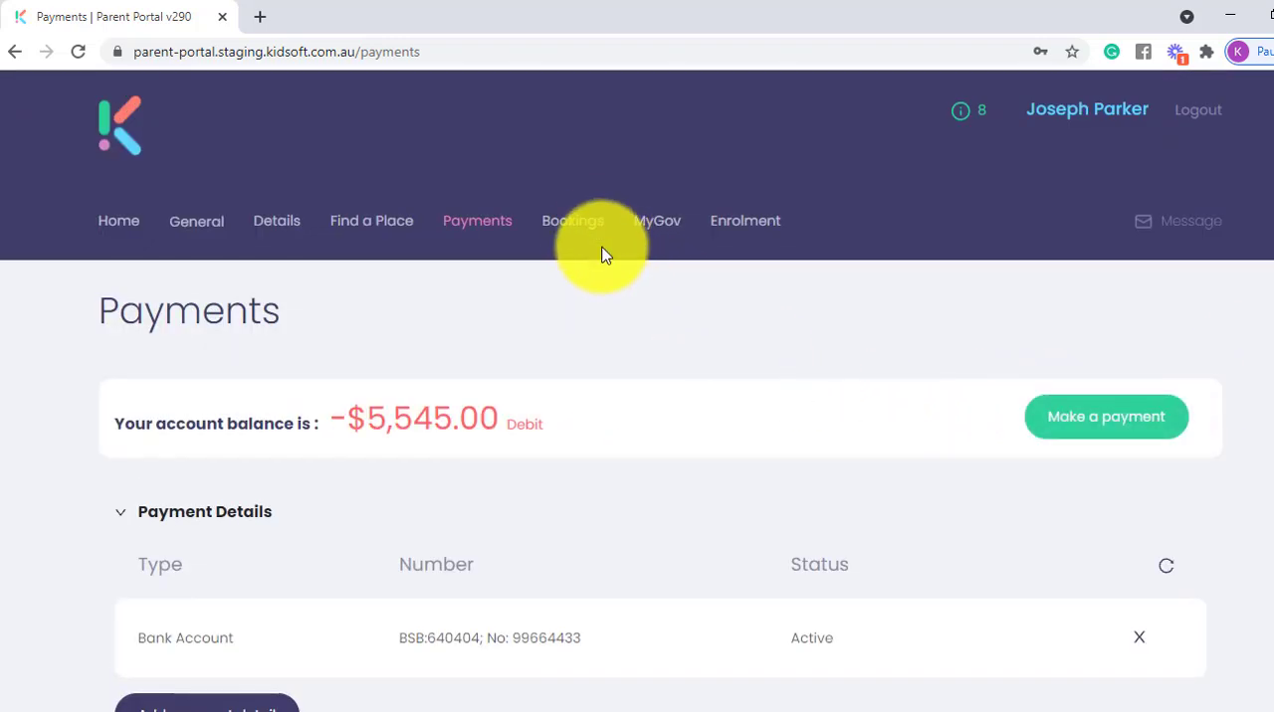
- Open the Bookings Dashboard and view the Period filter options for Penelope's Long Day Care bookings
left_click(572, 220)
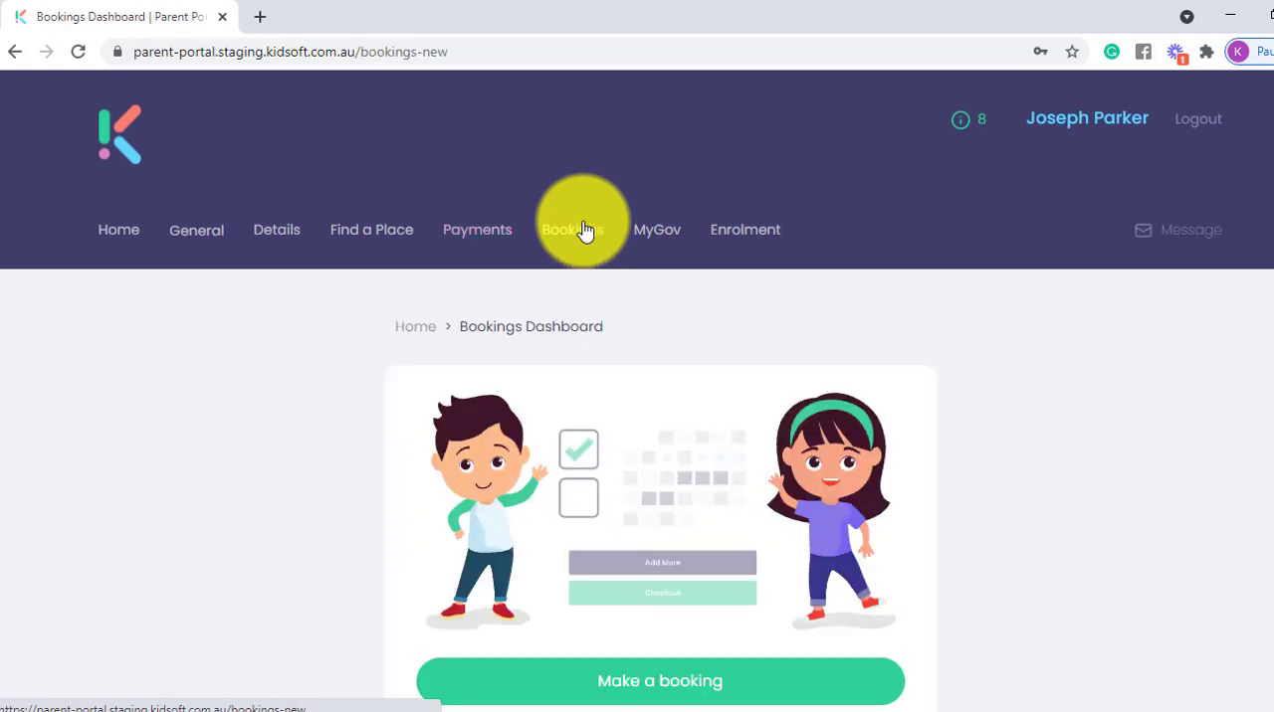
scroll("down", 3)
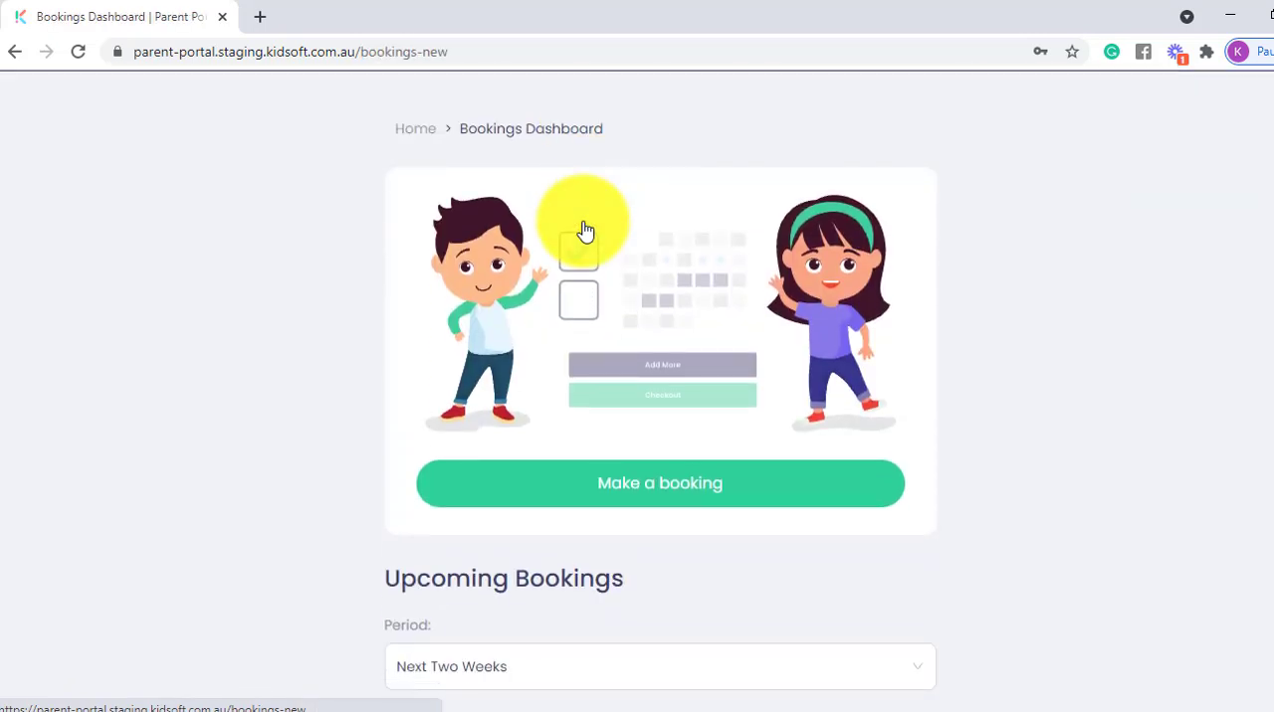
scroll("down", 3)
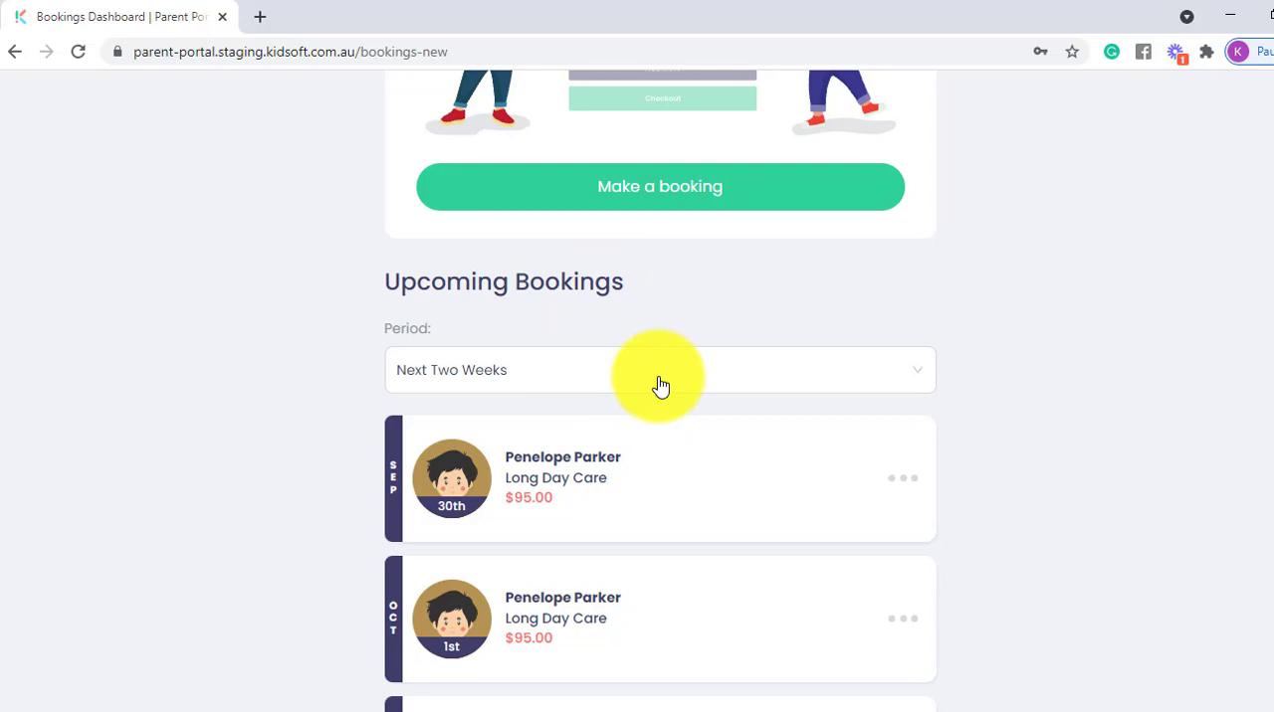
left_click(660, 369)
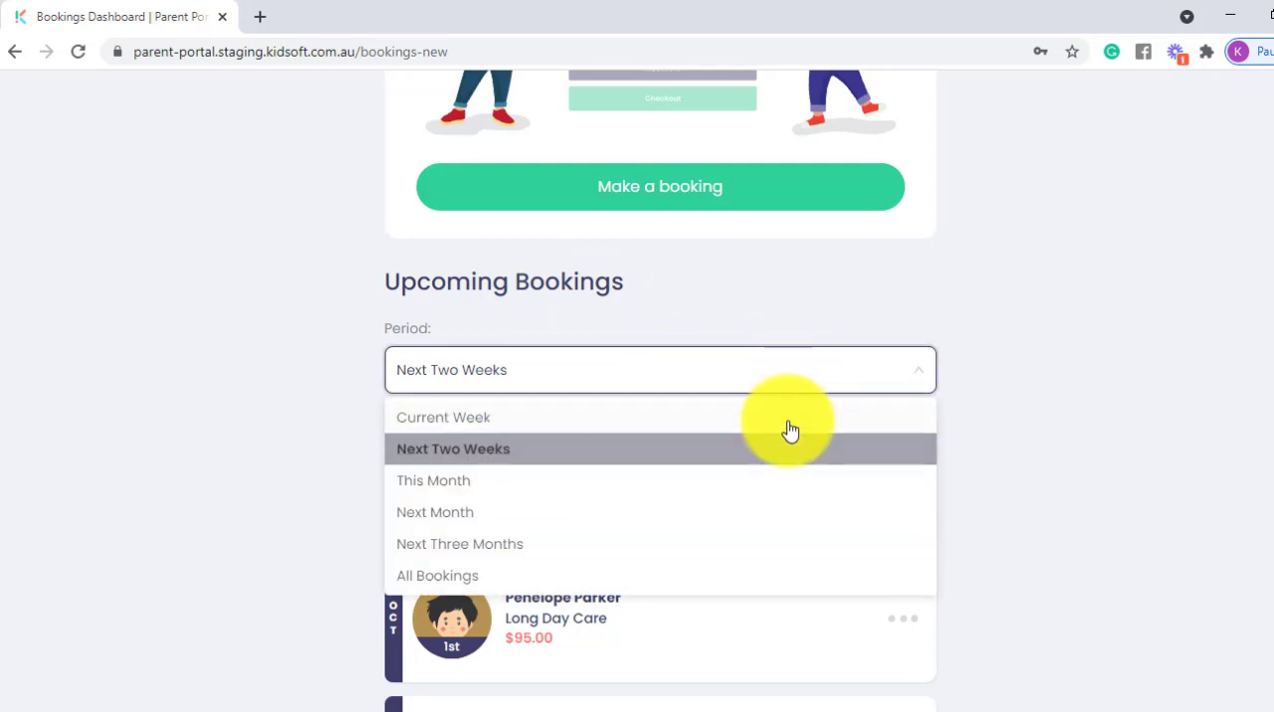
mouse_move(826, 323)
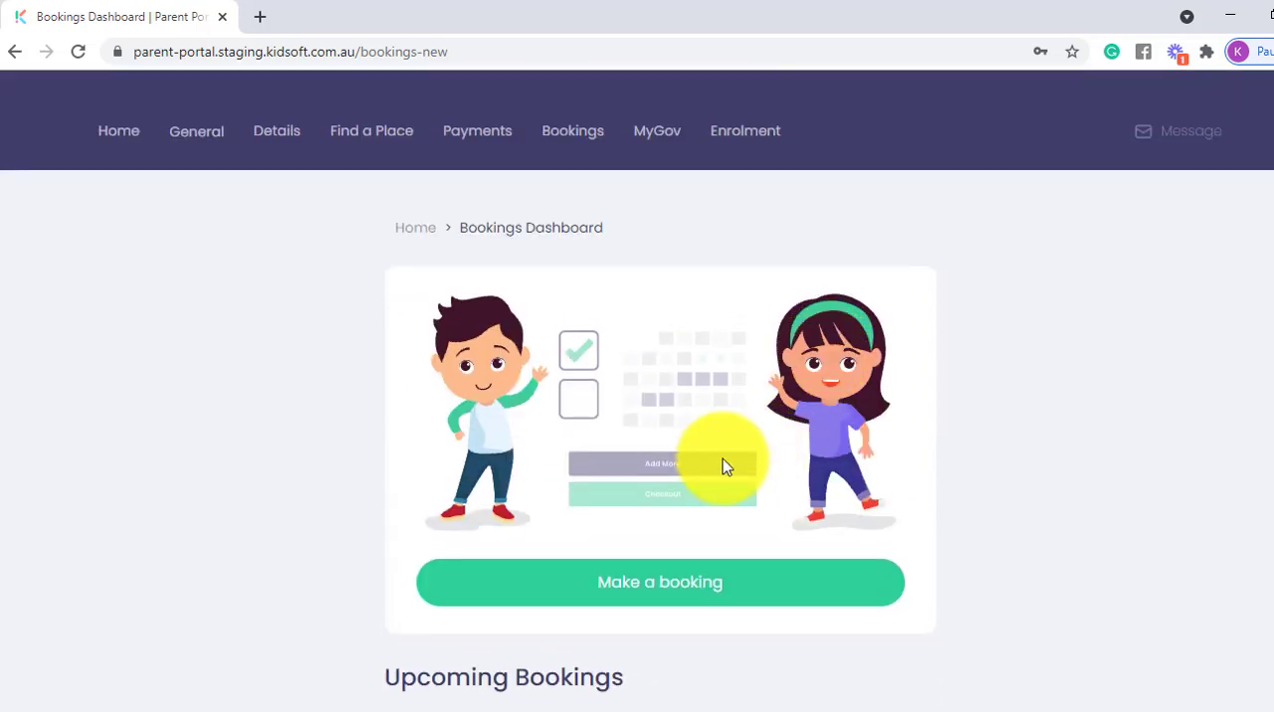
mouse_move(682, 503)
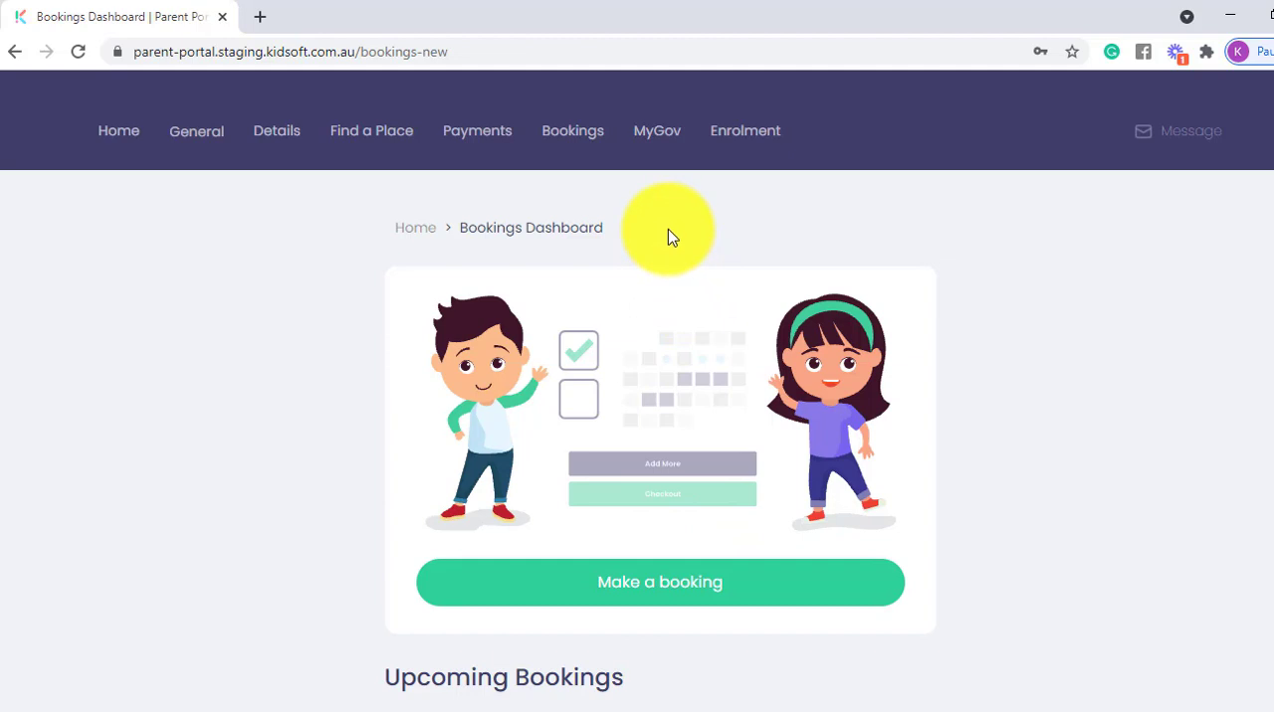
mouse_move(656, 130)
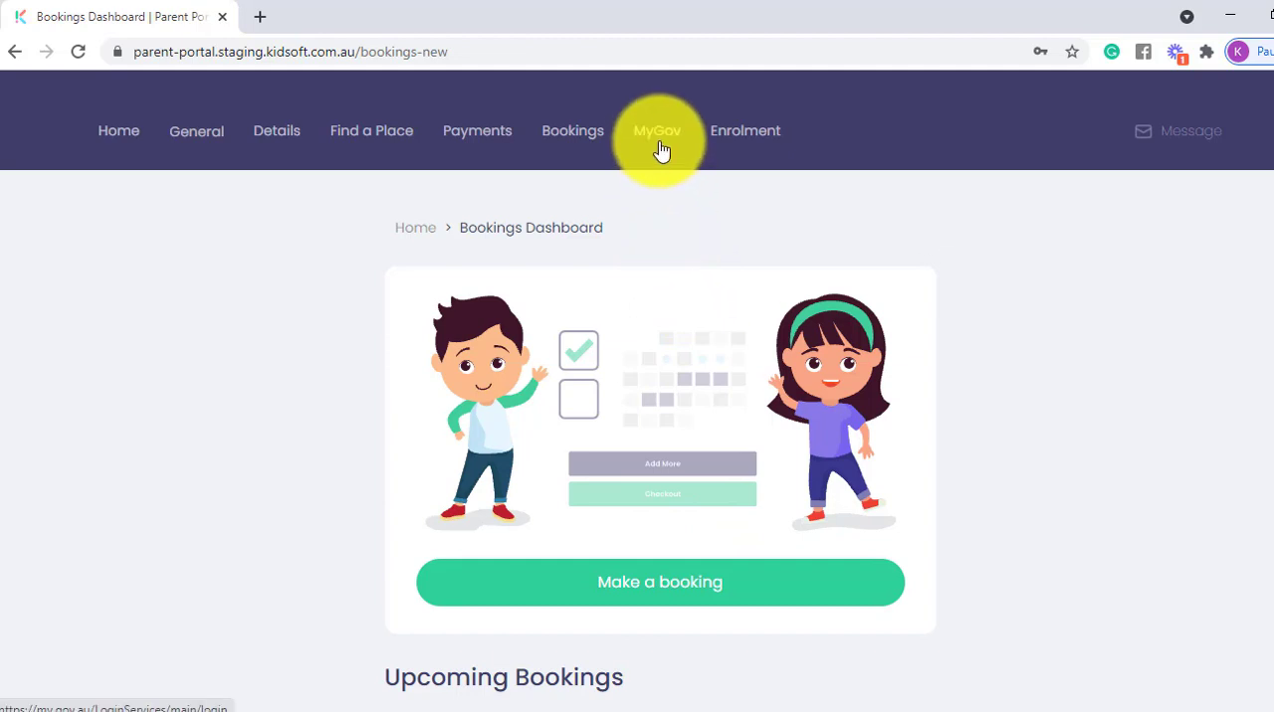
- View Polly's OSHC enrolment offer on the Enrolments page, then return to the home page
left_click(745, 130)
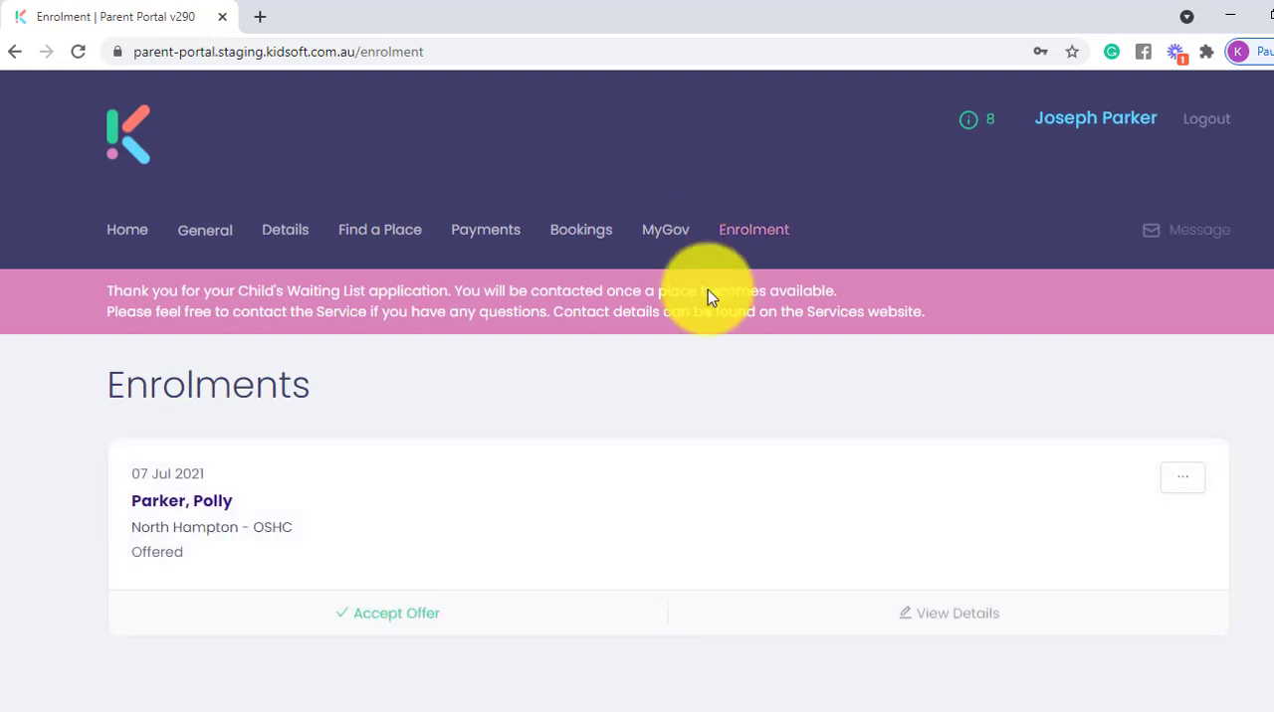
mouse_move(686, 462)
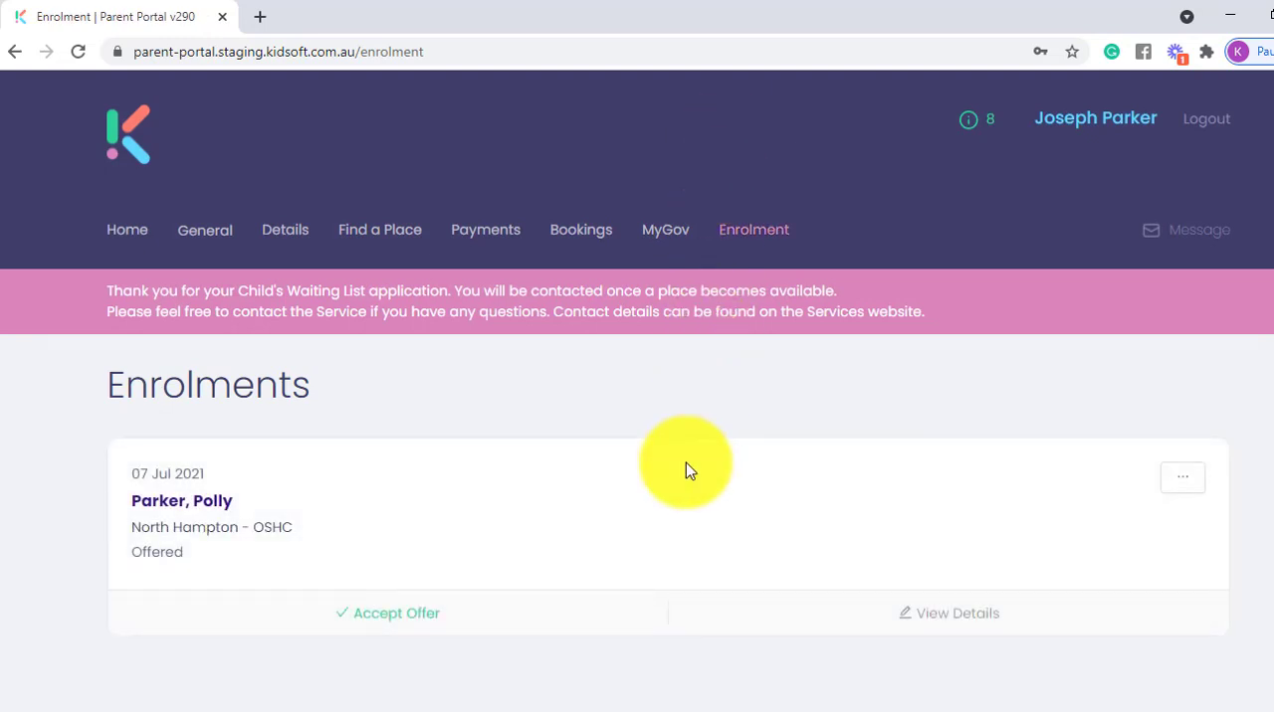
mouse_move(637, 482)
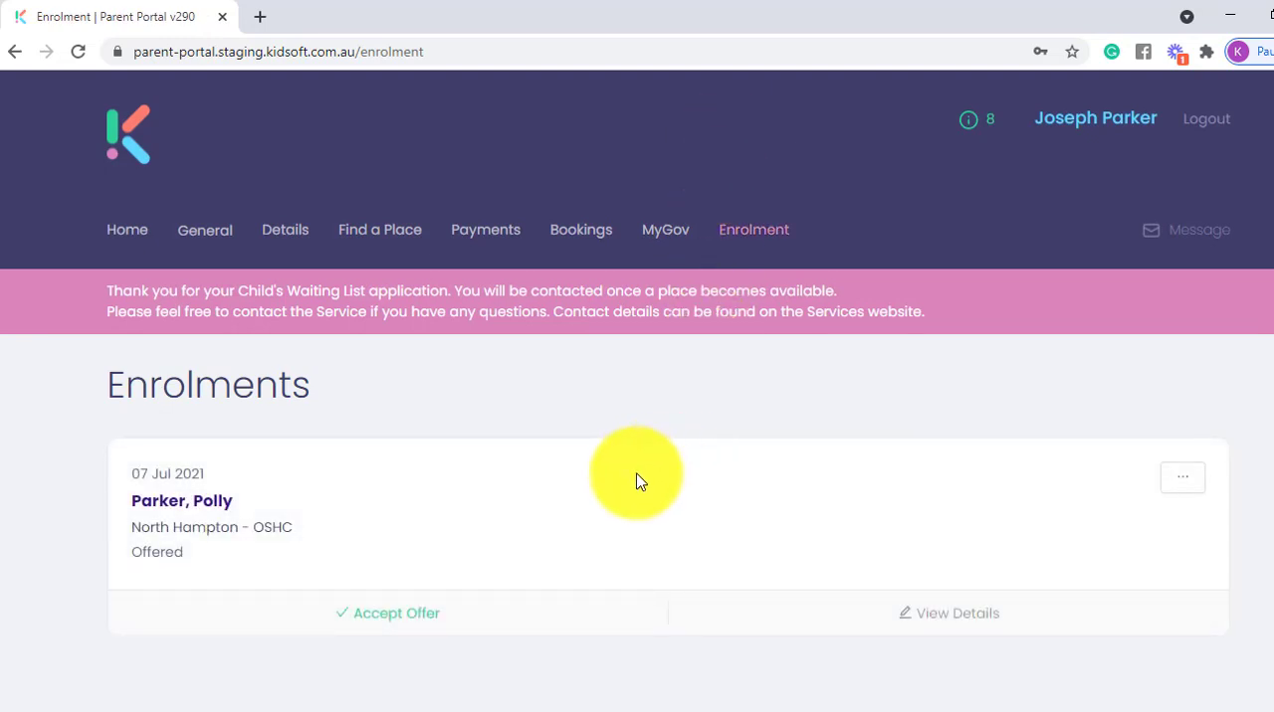
mouse_move(390, 315)
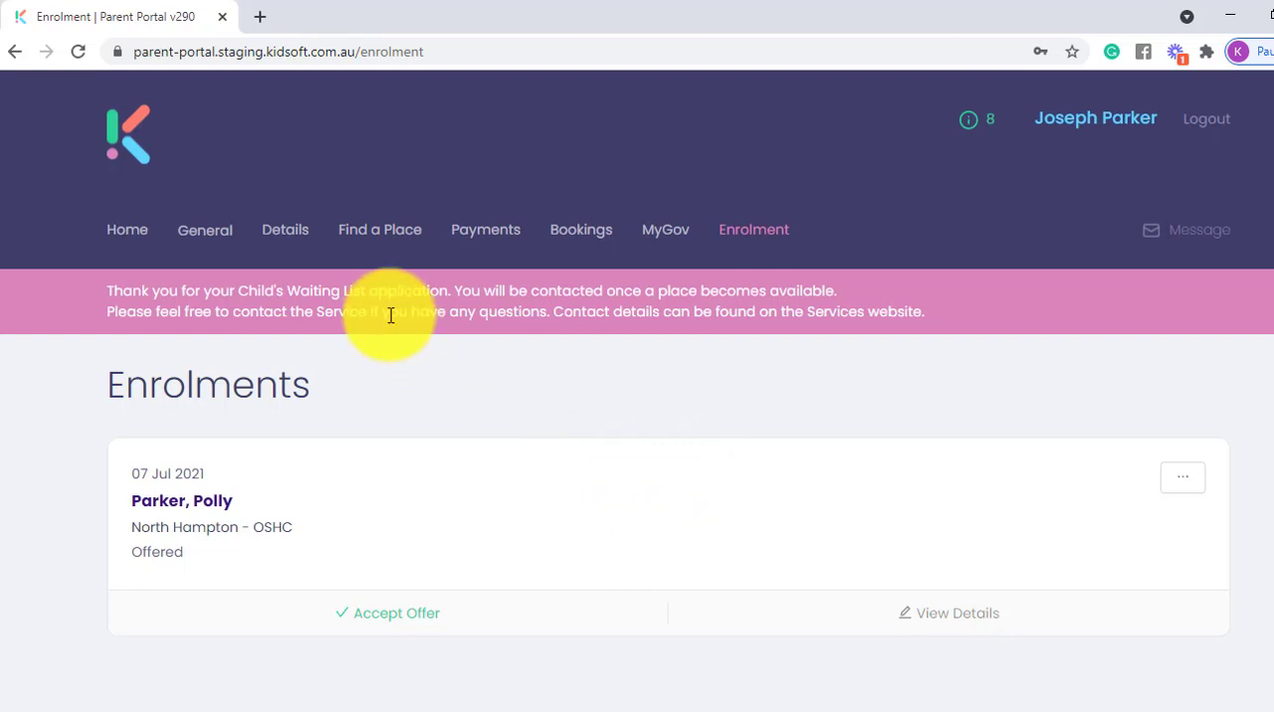
left_click(127, 230)
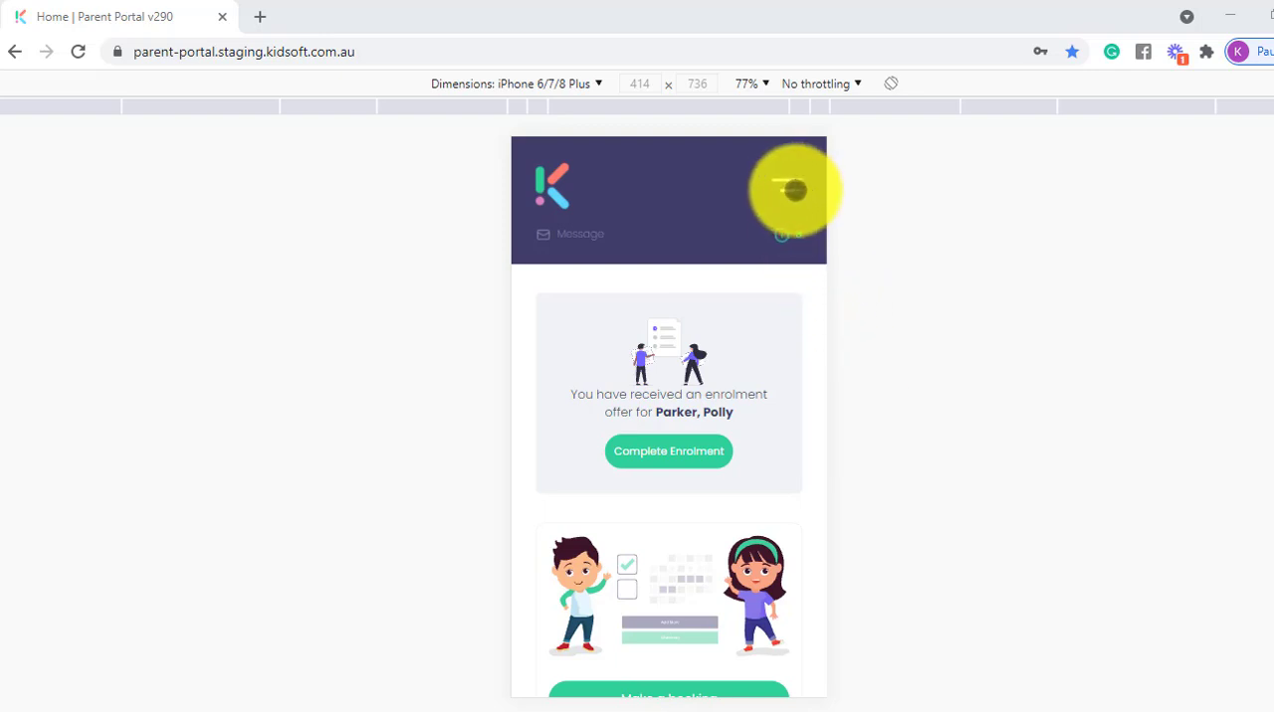
left_click(794, 189)
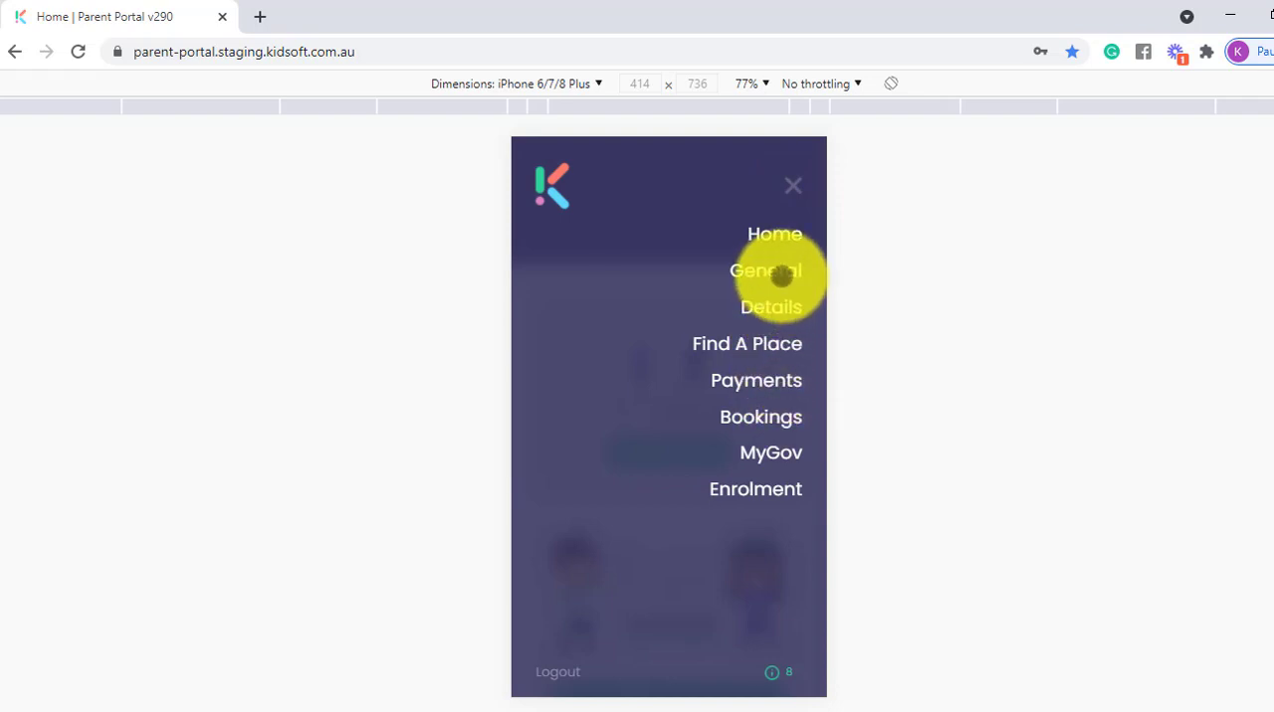
left_click(765, 288)
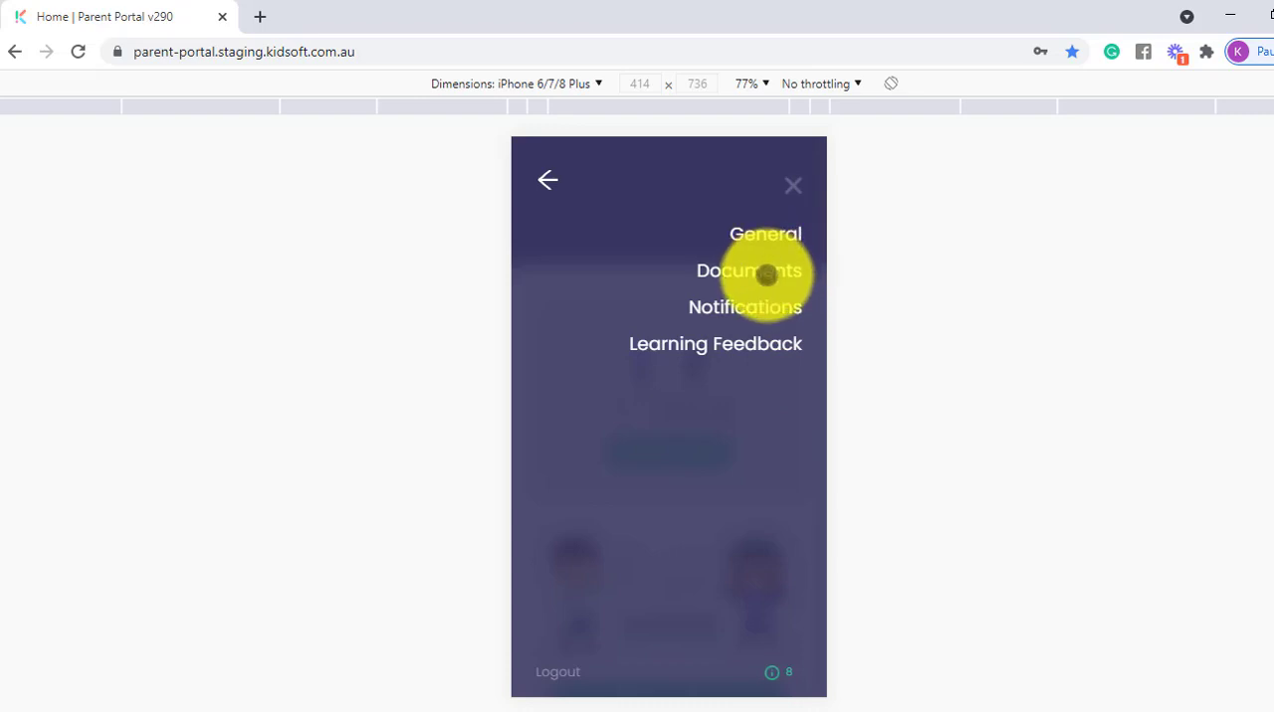
left_click(748, 270)
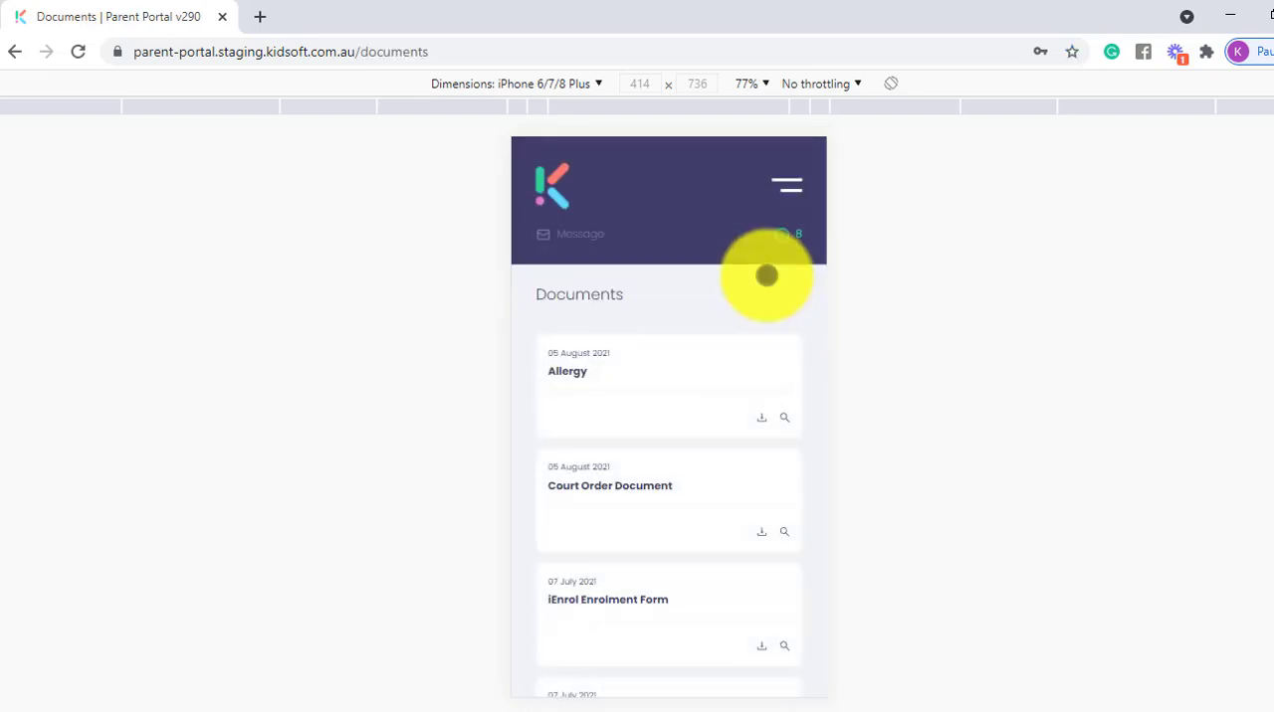
scroll("down", 3)
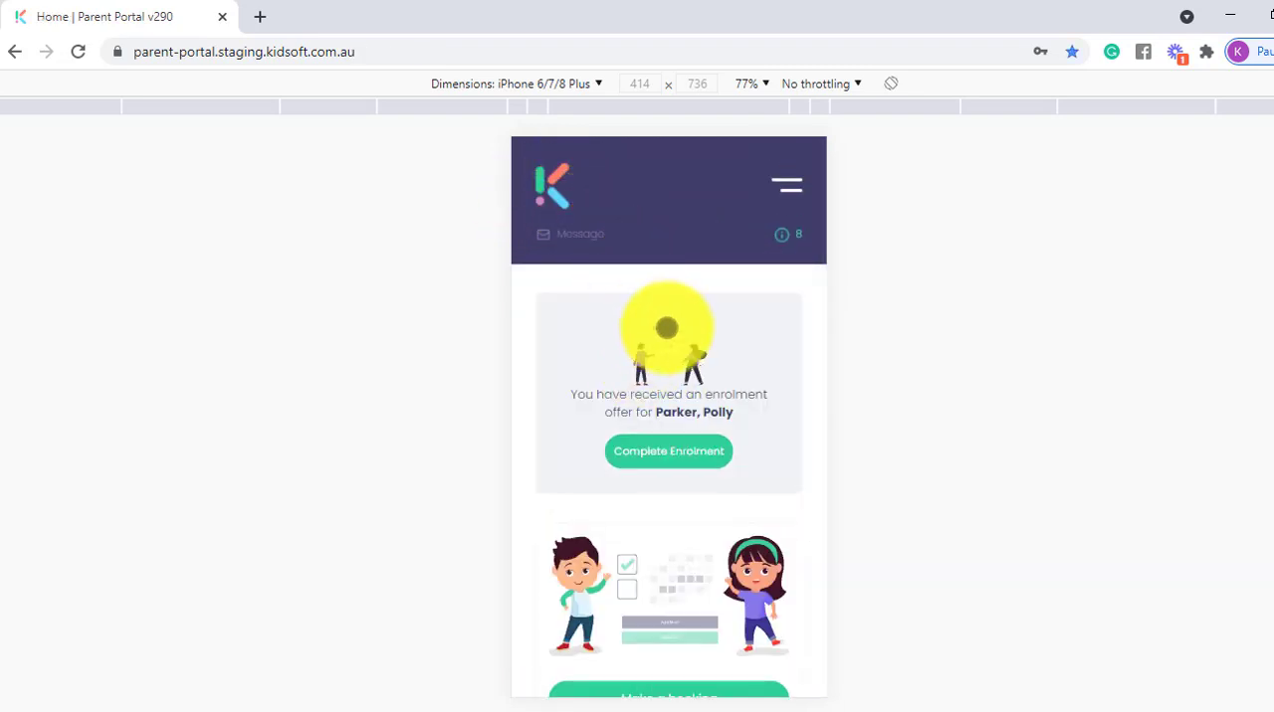
- Scroll the phone-sized home page through balance and upcoming bookings to the message posts
scroll("down", 3)
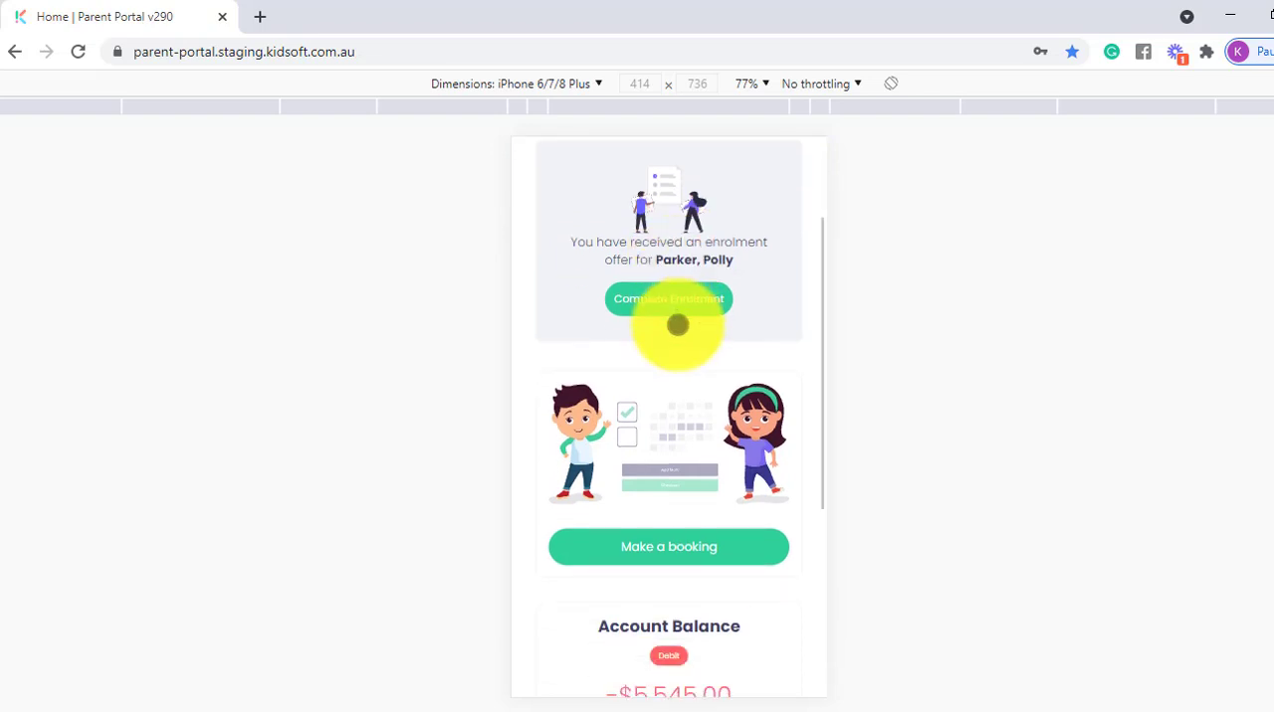
scroll("down", 3)
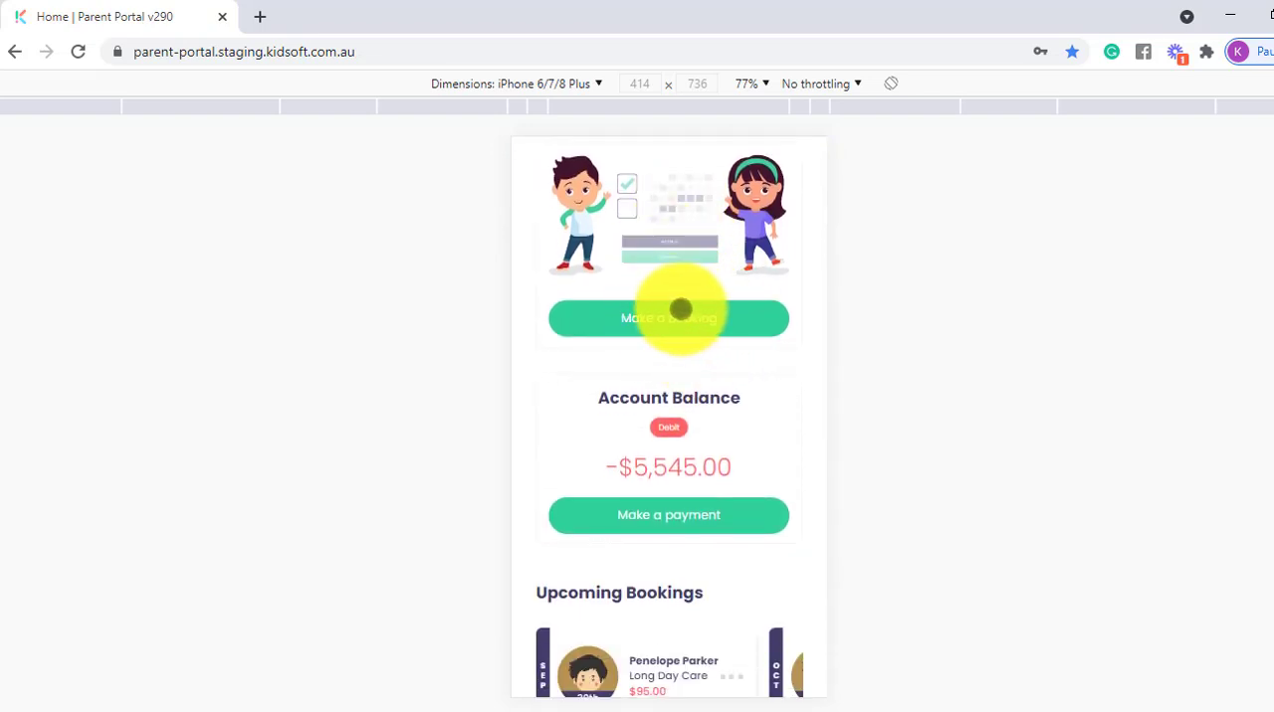
scroll("down", 3)
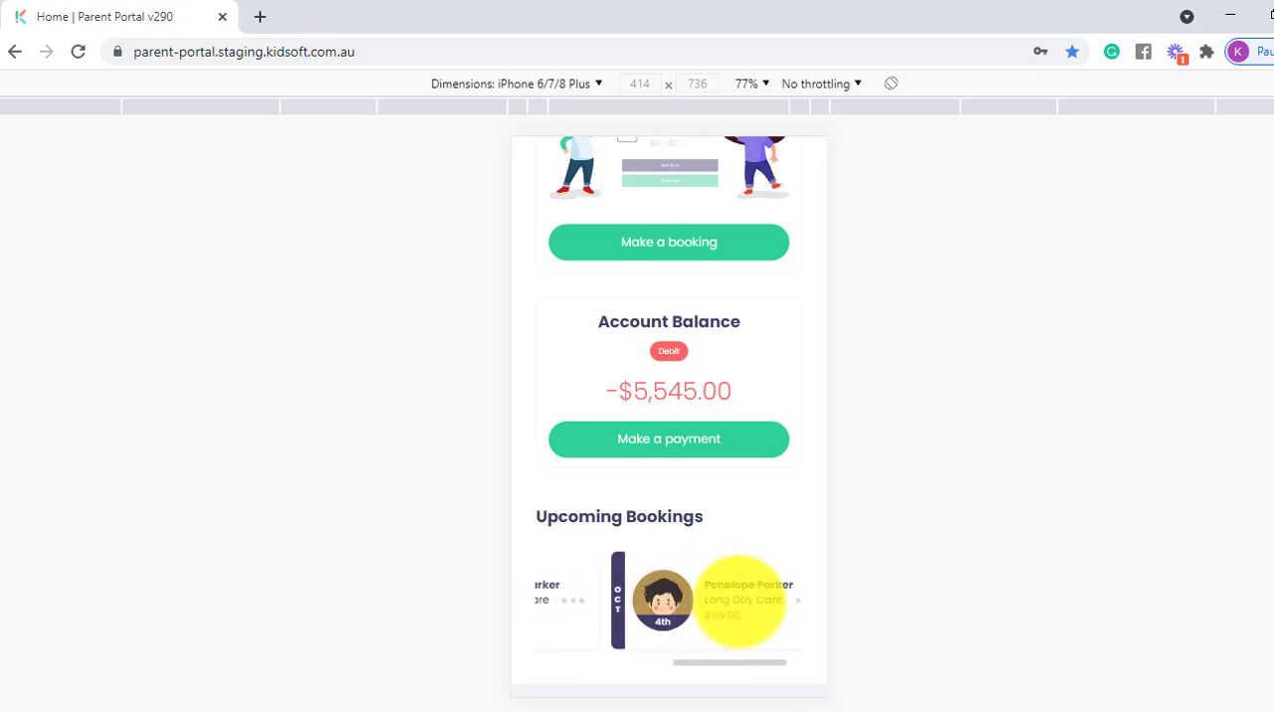
scroll("down", 3)
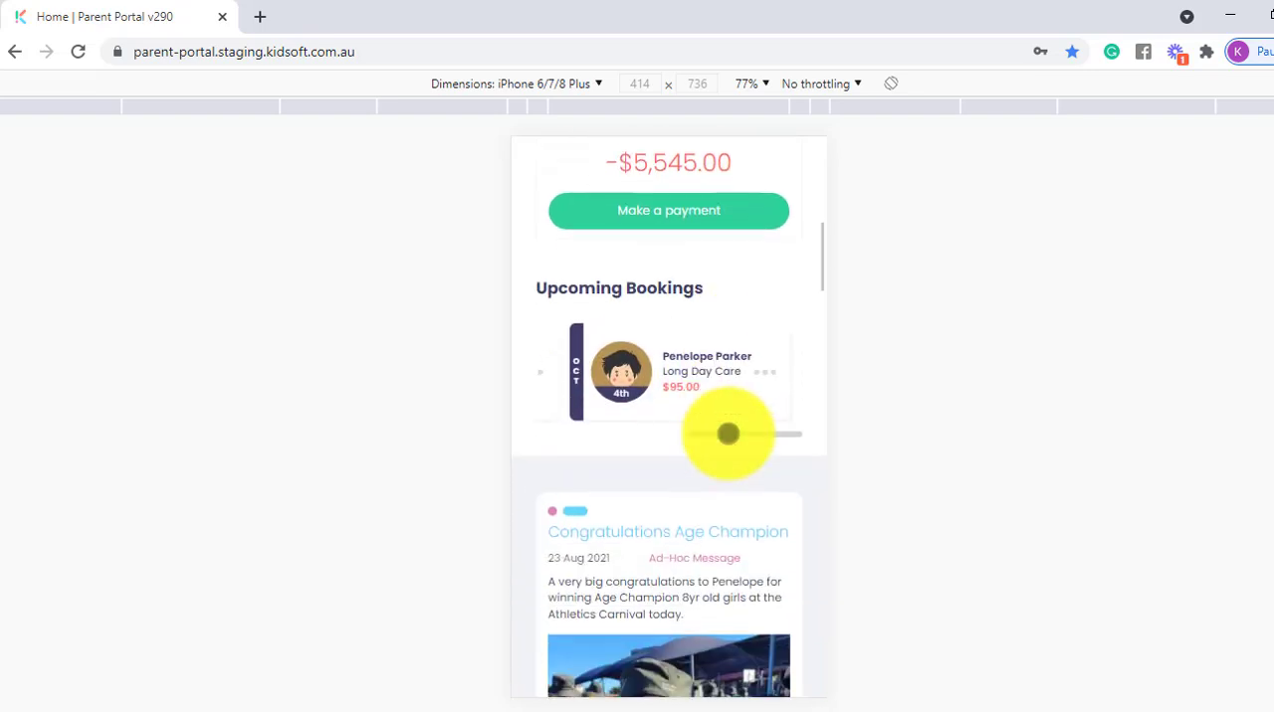
scroll("down", 3)
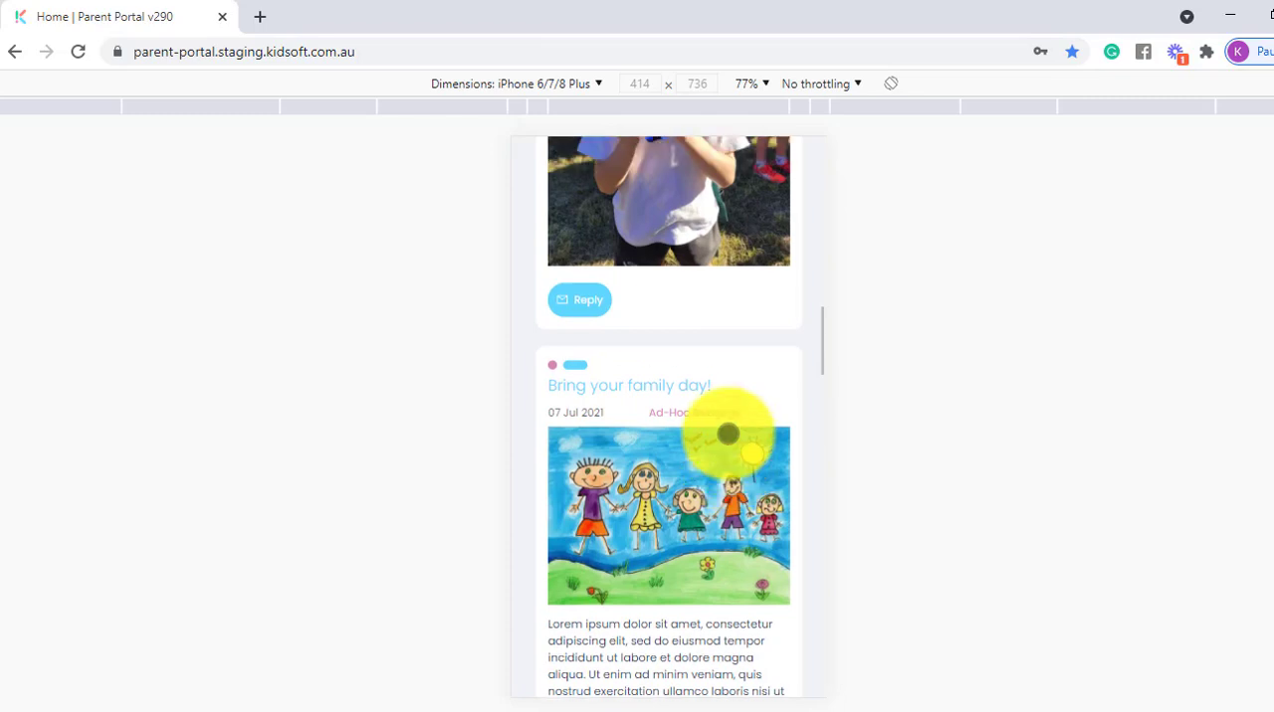